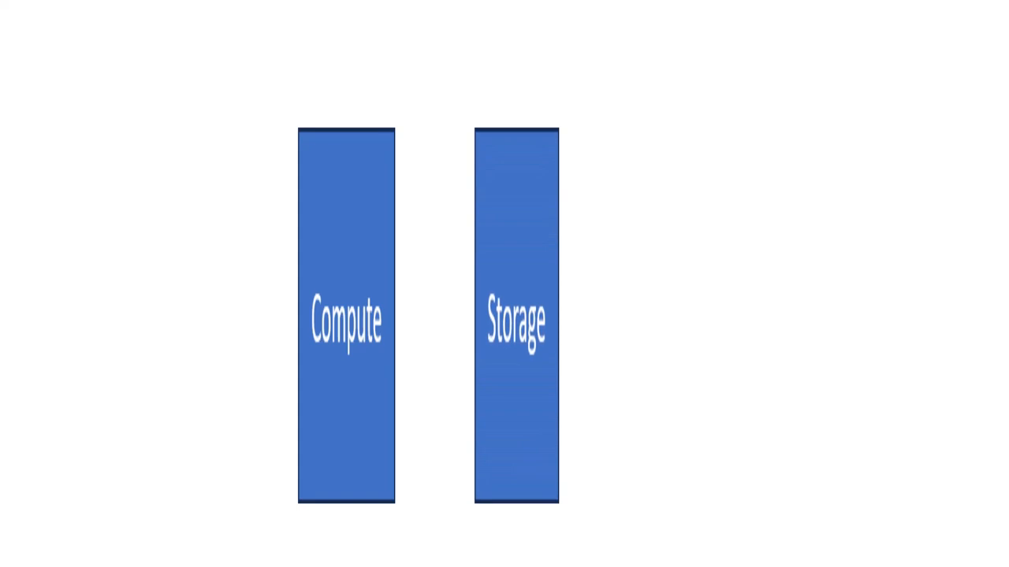
Bring up appsettings_template.py with AWS keys, endpoint, credentials, security group and subnet IDs
{"action": "key", "text": "Right"}
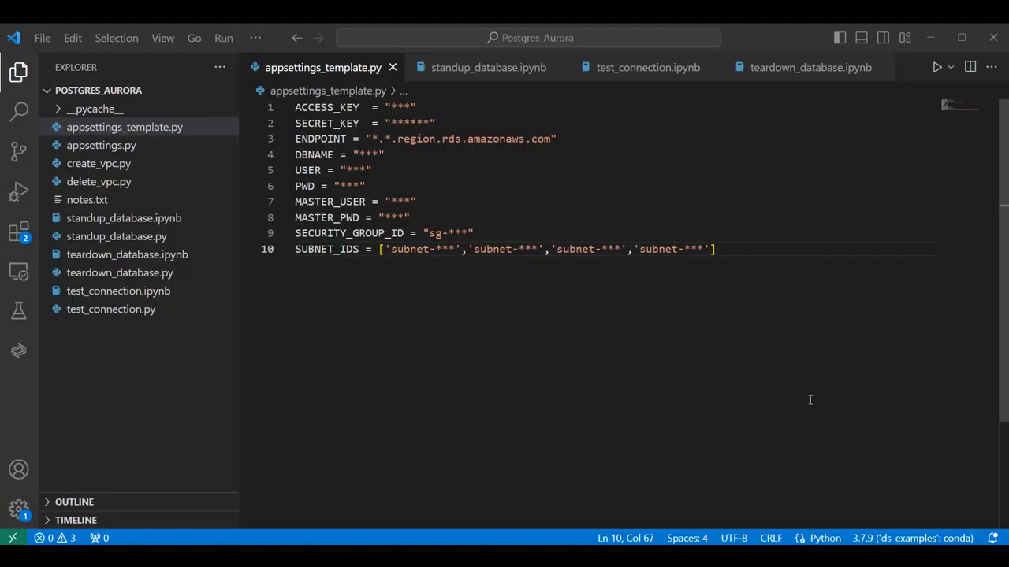
{"action": "mouse_move", "coordinate": [824, 395]}
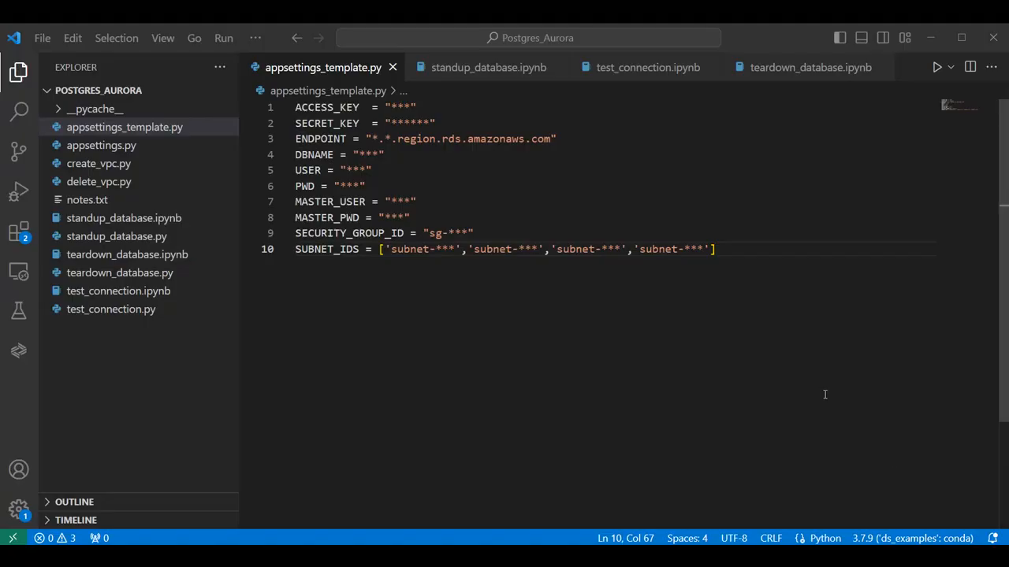
{"action": "mouse_move", "coordinate": [809, 369]}
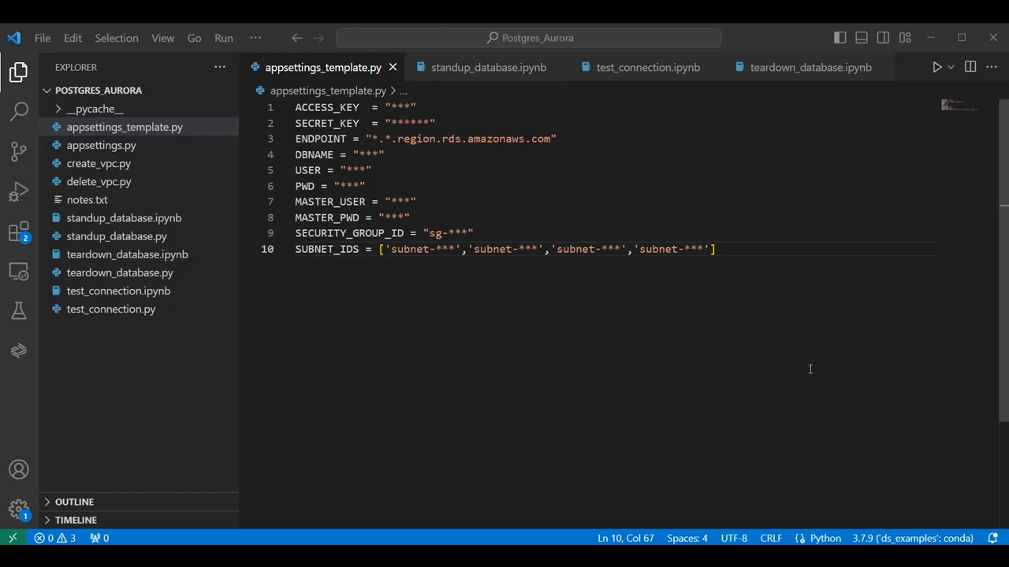
{"action": "mouse_move", "coordinate": [781, 517]}
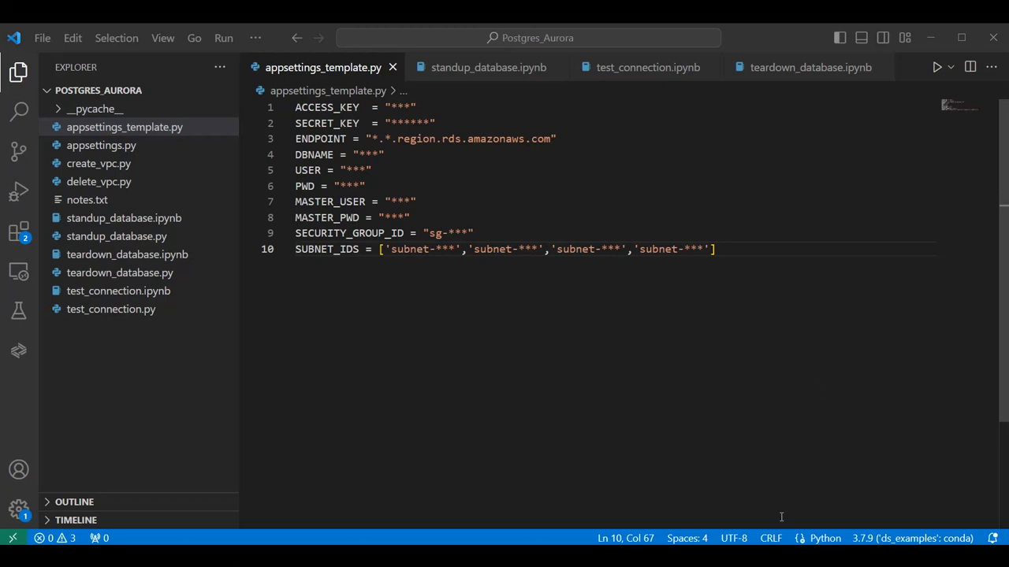
{"action": "mouse_move", "coordinate": [781, 517]}
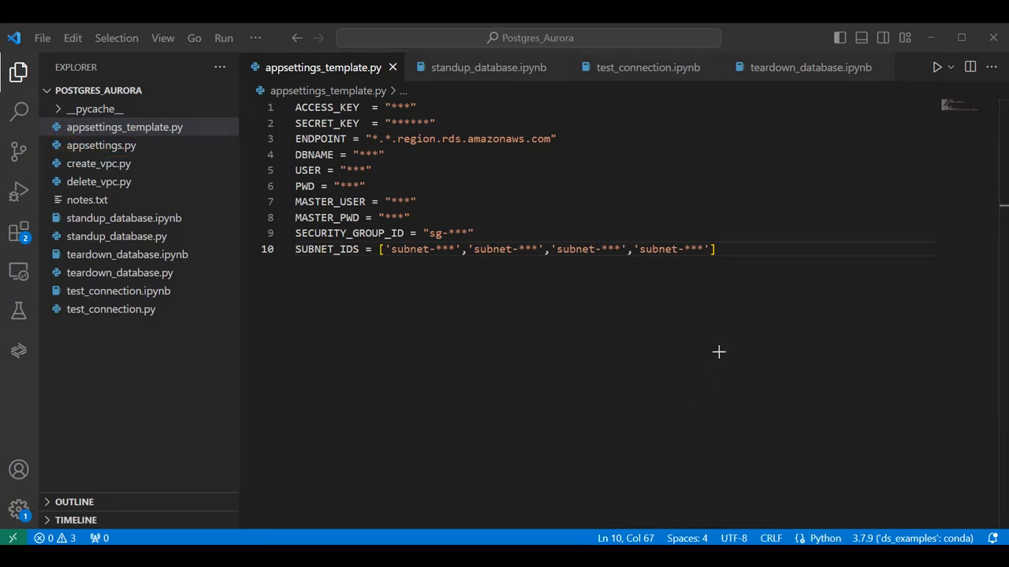
{"action": "mouse_move", "coordinate": [433, 108]}
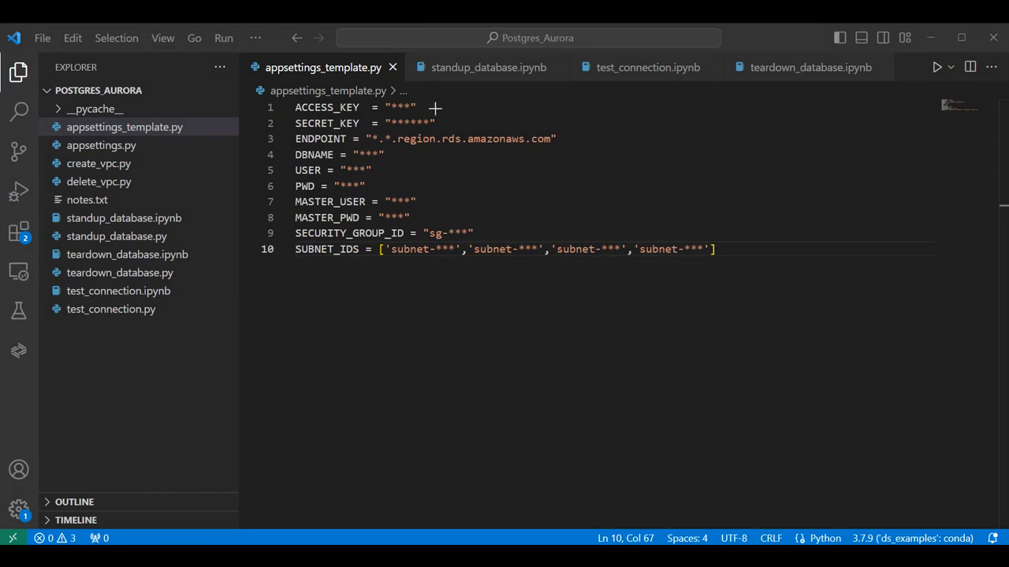
{"action": "mouse_move", "coordinate": [456, 122]}
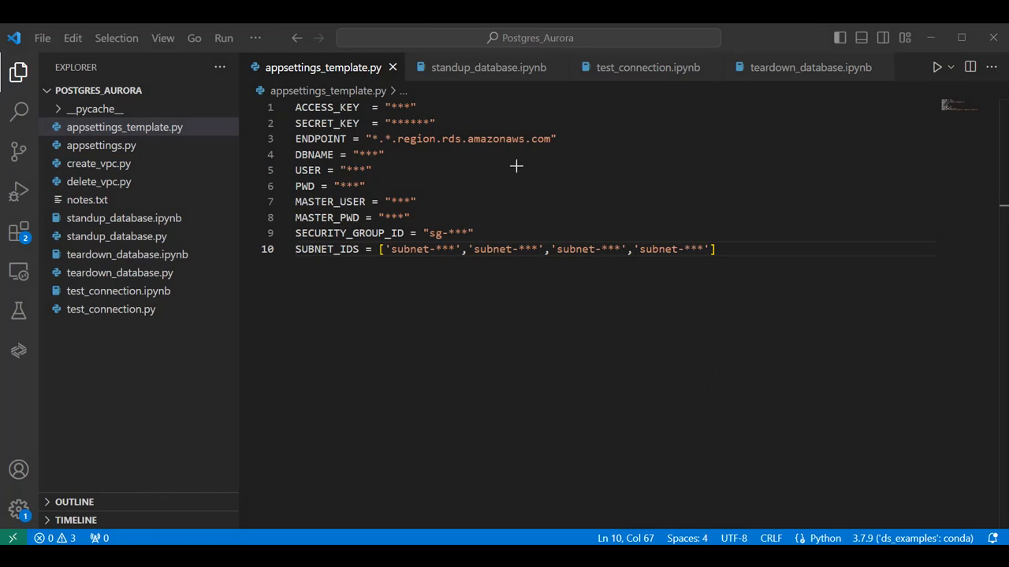
{"action": "mouse_move", "coordinate": [391, 156]}
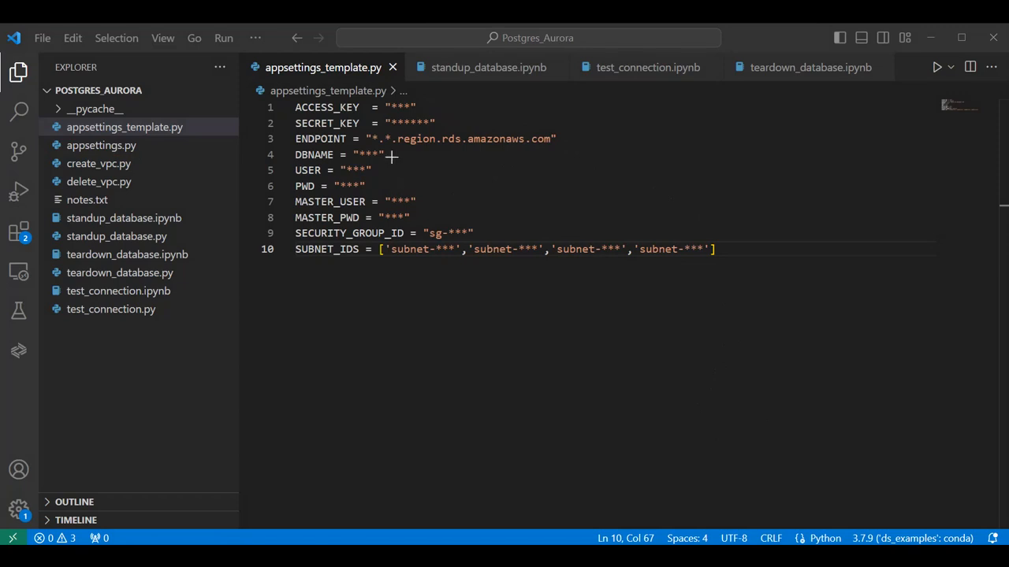
{"action": "mouse_move", "coordinate": [378, 186]}
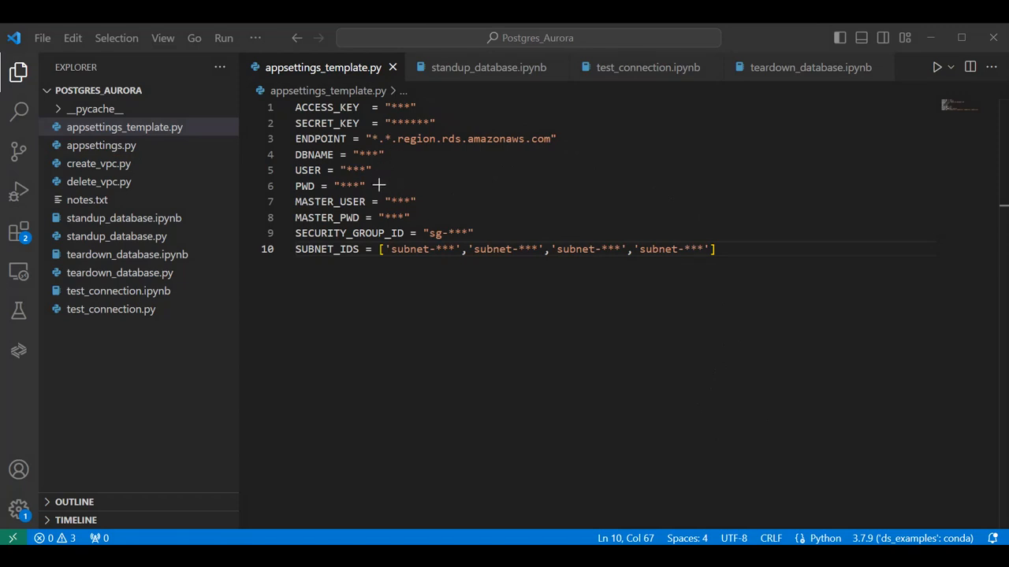
{"action": "mouse_move", "coordinate": [426, 218]}
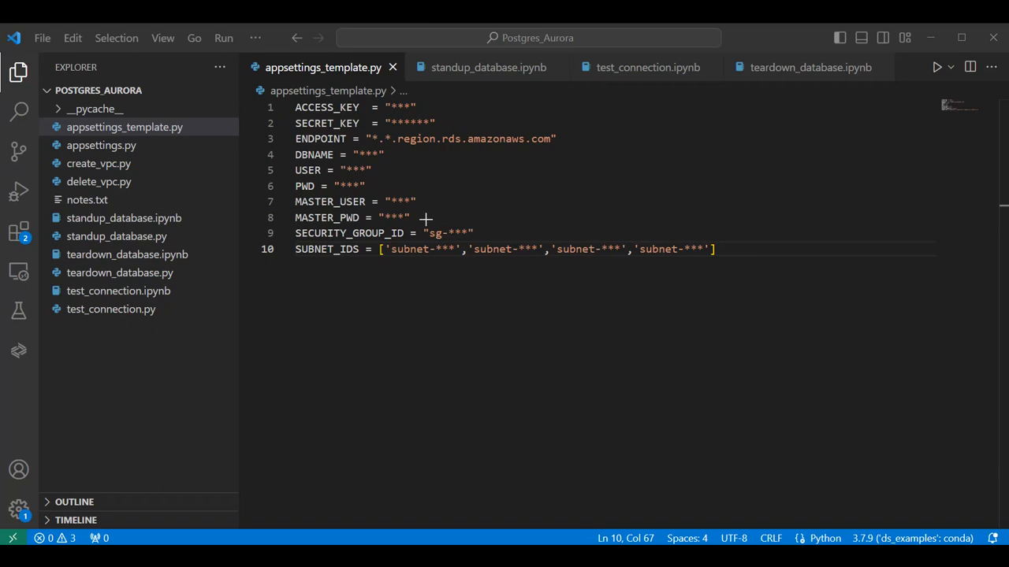
{"action": "mouse_move", "coordinate": [490, 234]}
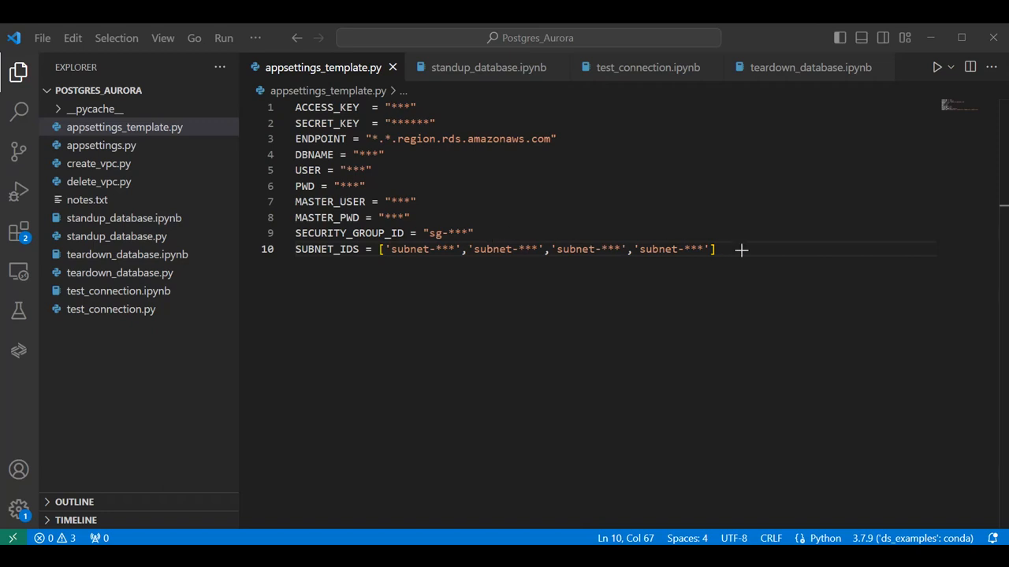
{"action": "mouse_move", "coordinate": [622, 204]}
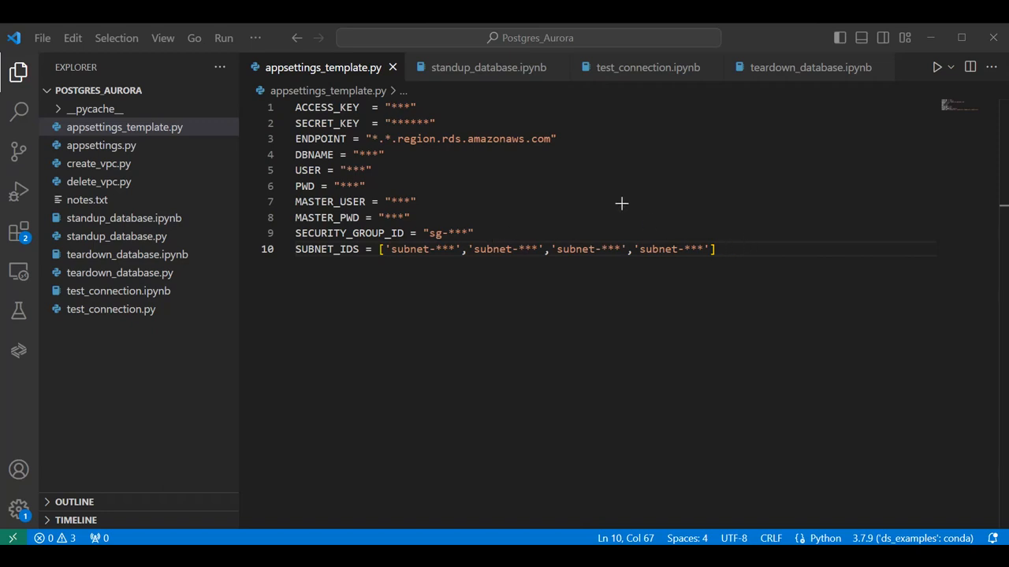
{"action": "mouse_move", "coordinate": [786, 461]}
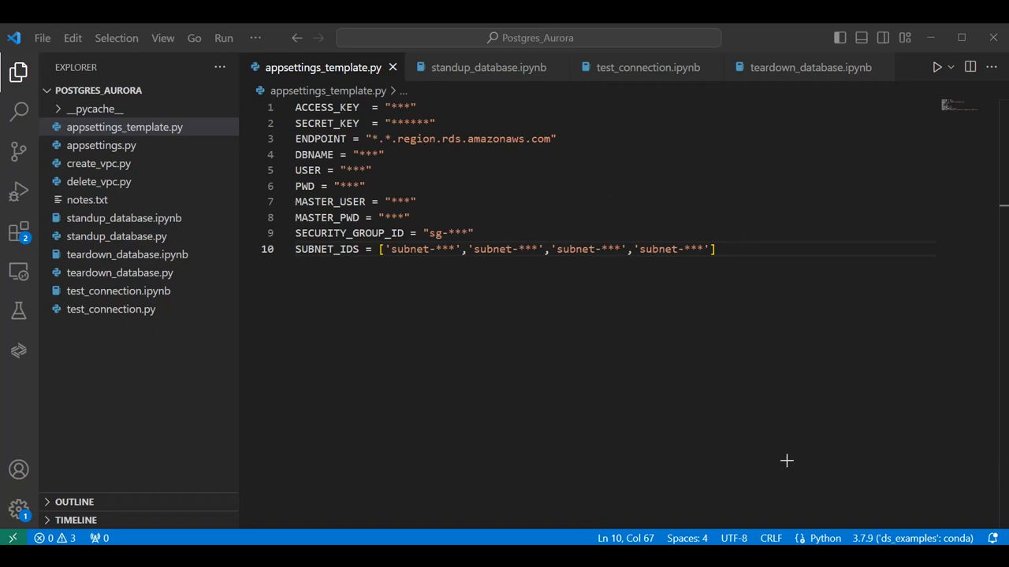
{"action": "mouse_move", "coordinate": [835, 477]}
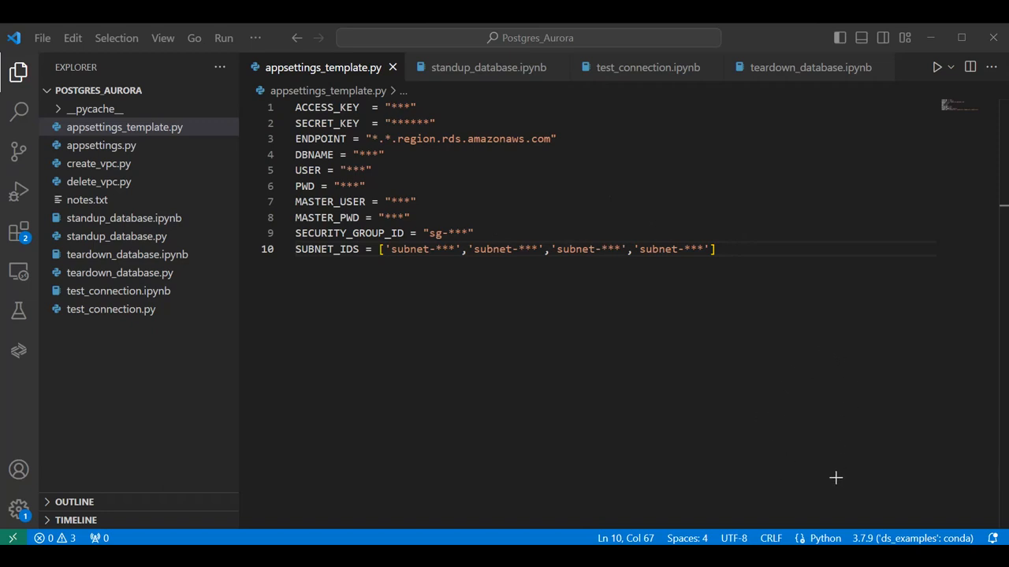
Open the standup_database notebook and scroll past the imports to the RDS client cells
{"action": "left_click", "coordinate": [488, 67]}
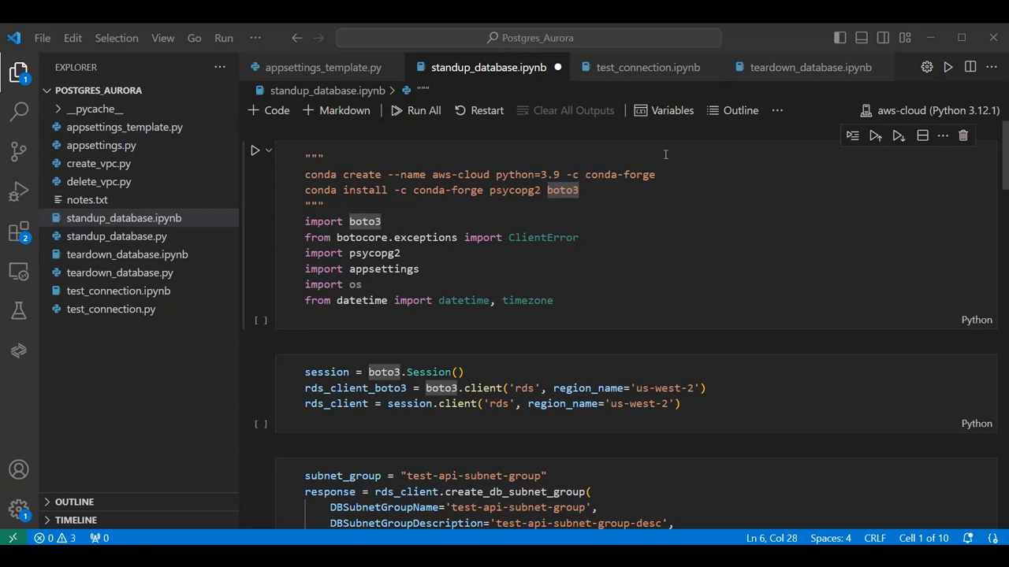
{"action": "mouse_move", "coordinate": [334, 206]}
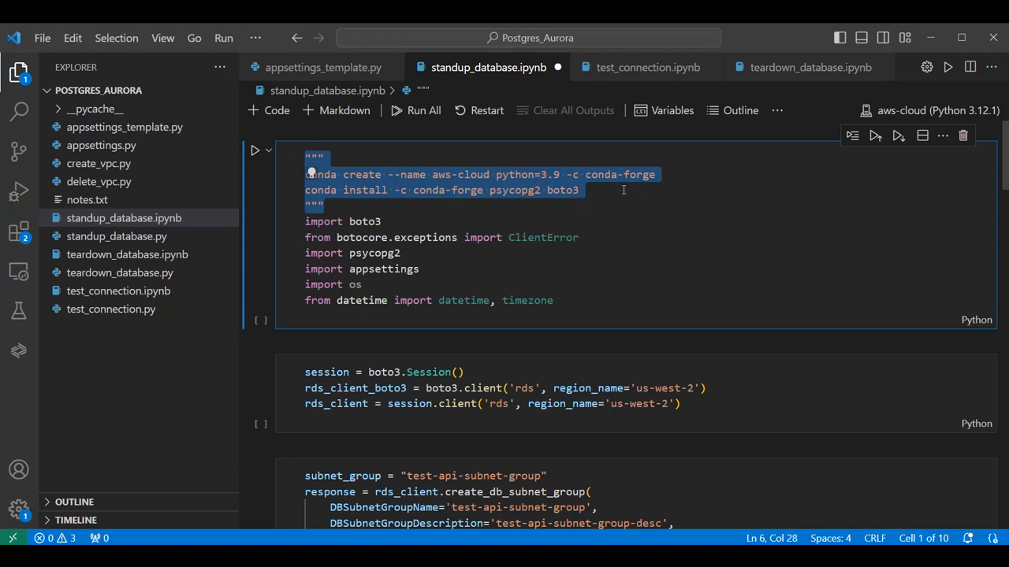
{"action": "mouse_move", "coordinate": [552, 311]}
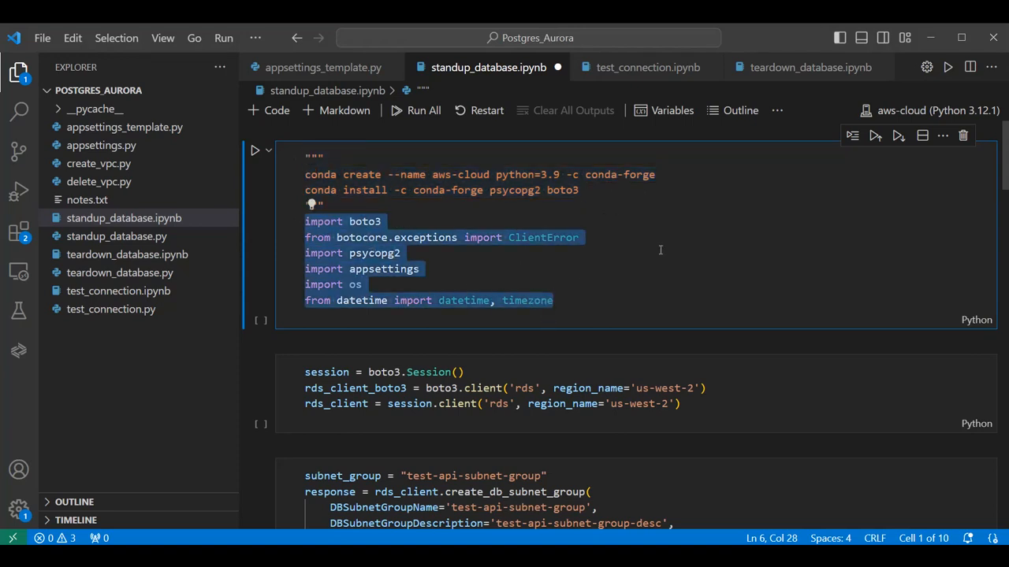
{"action": "mouse_move", "coordinate": [379, 253]}
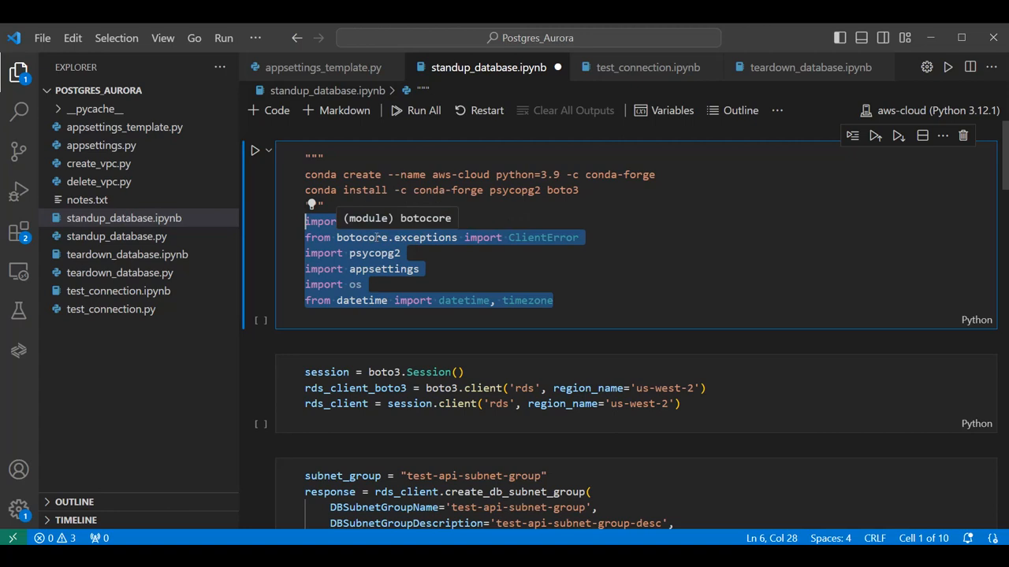
{"action": "scroll", "scroll_direction": "down", "scroll_amount": 3}
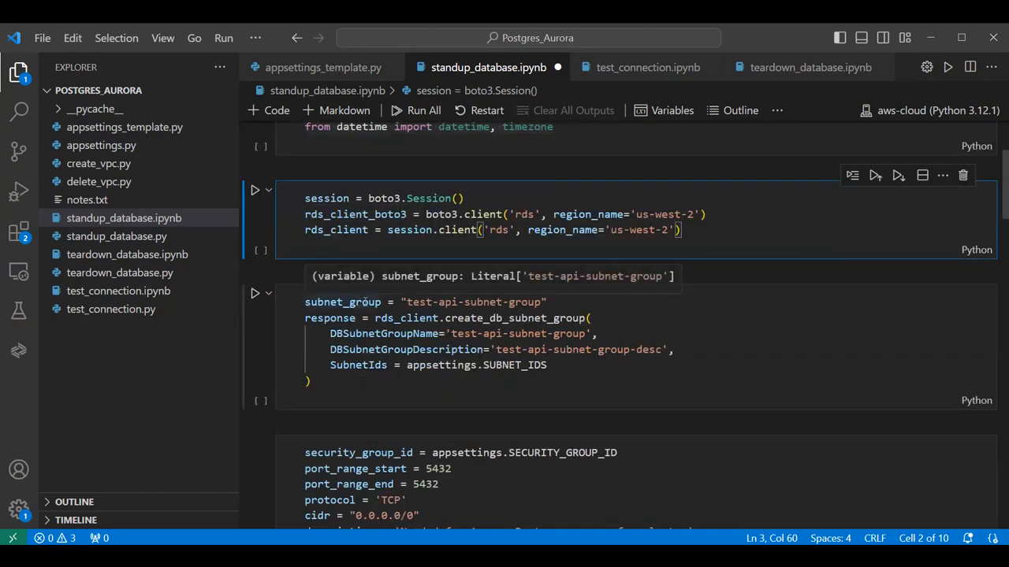
{"action": "mouse_move", "coordinate": [594, 349]}
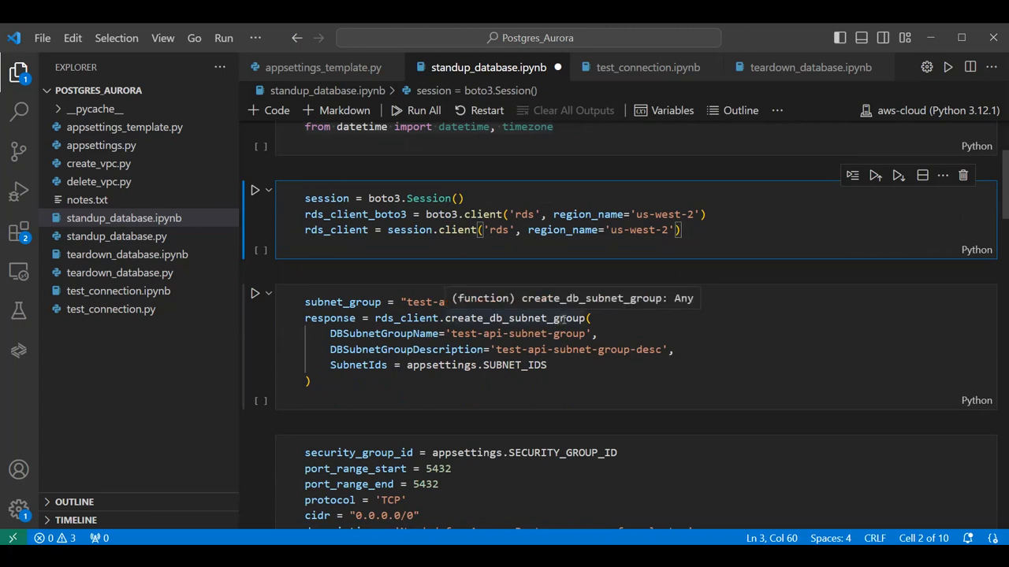
{"action": "scroll", "scroll_direction": "down", "scroll_amount": 3}
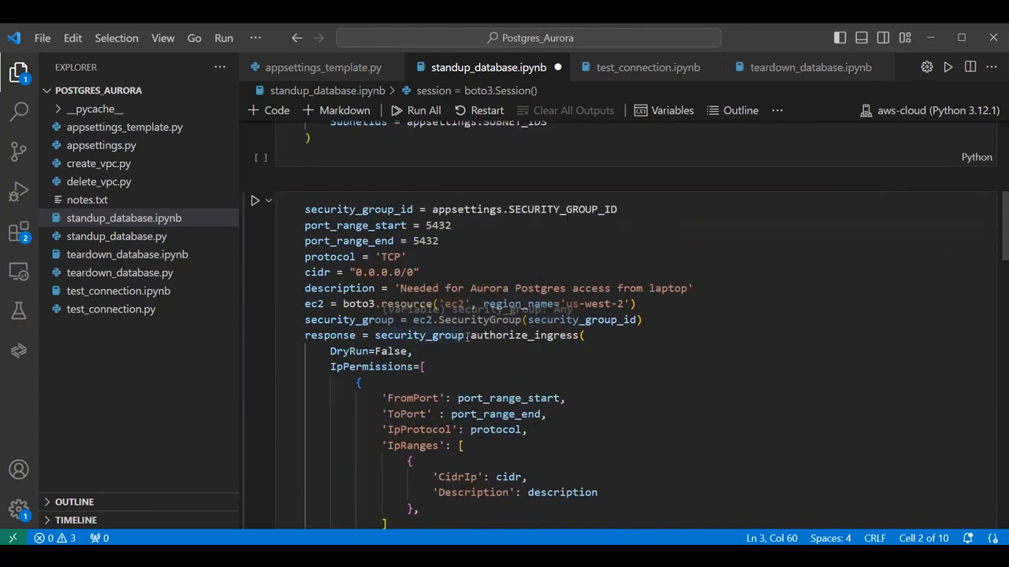
{"action": "mouse_move", "coordinate": [530, 230]}
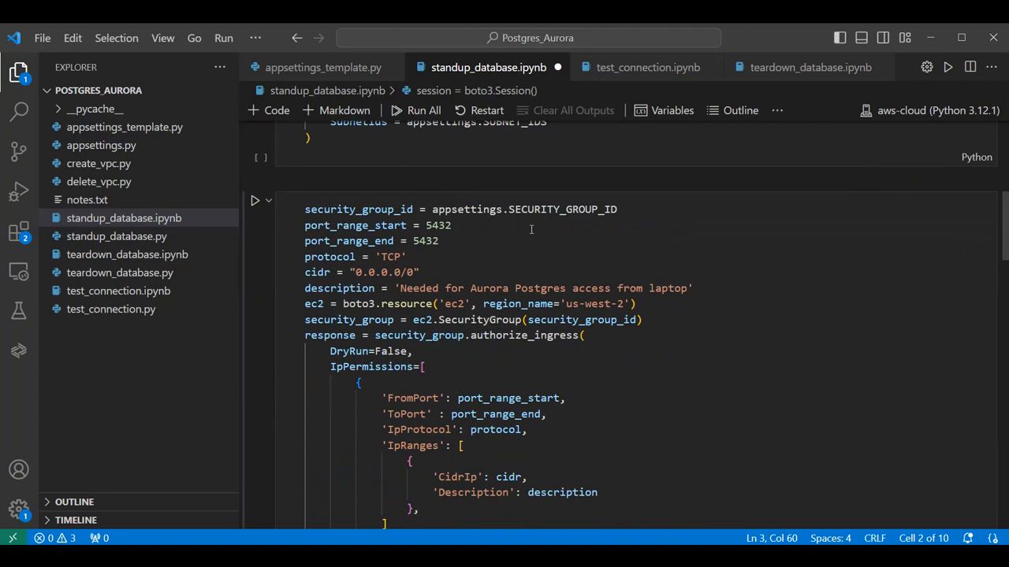
{"action": "mouse_move", "coordinate": [627, 215]}
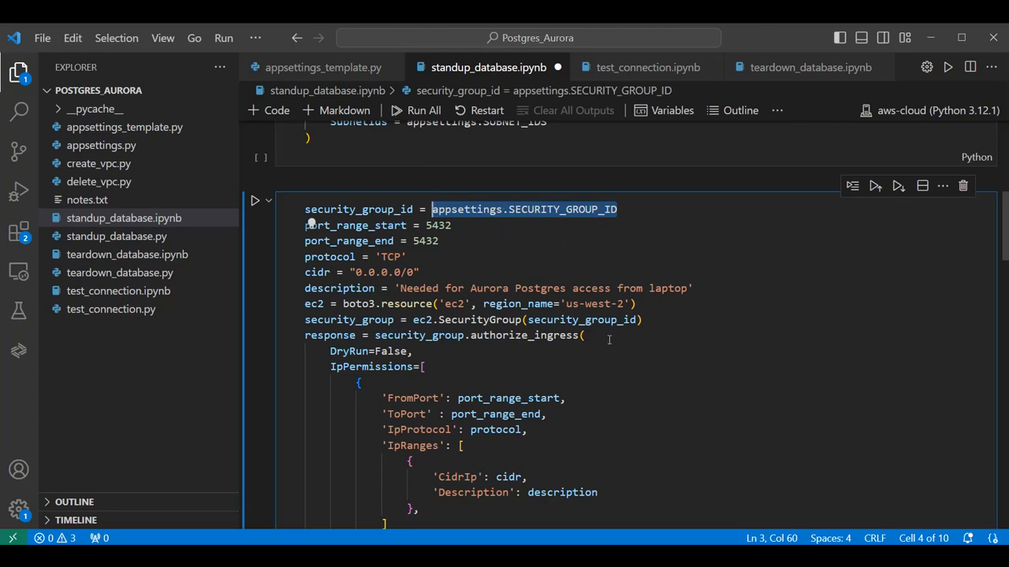
{"action": "scroll", "scroll_direction": "up", "scroll_amount": 3}
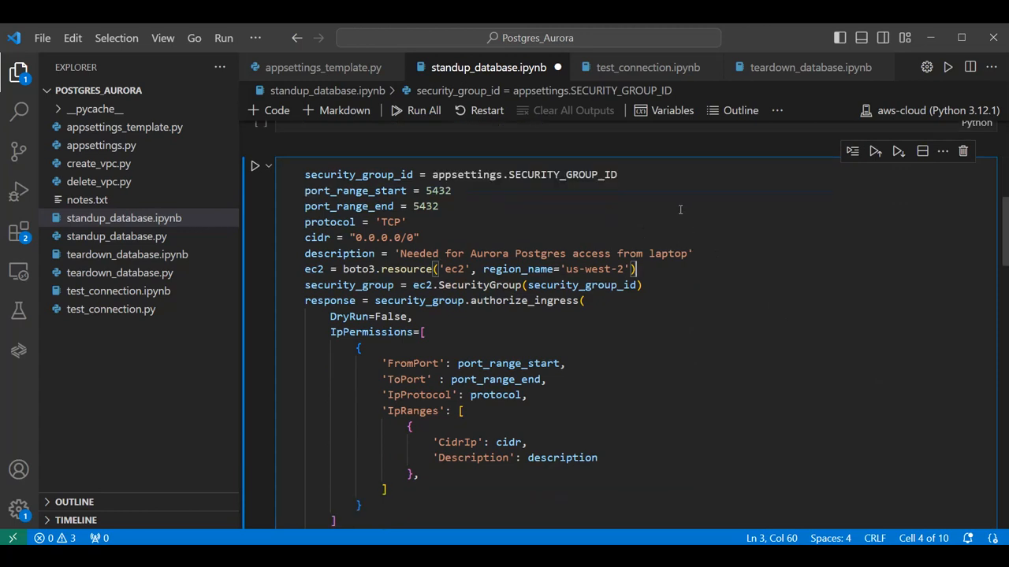
{"action": "mouse_move", "coordinate": [692, 203]}
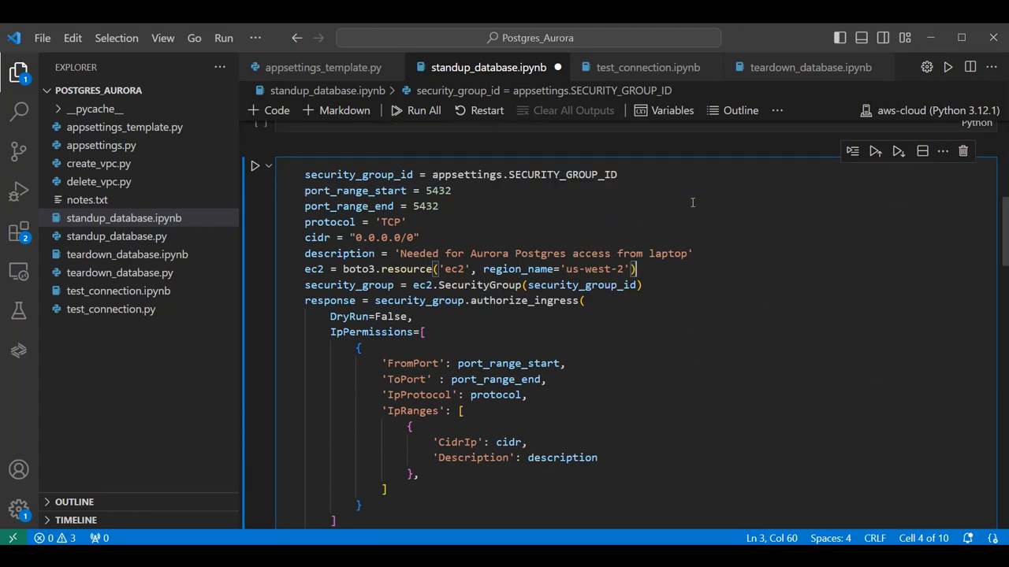
{"action": "mouse_move", "coordinate": [672, 312]}
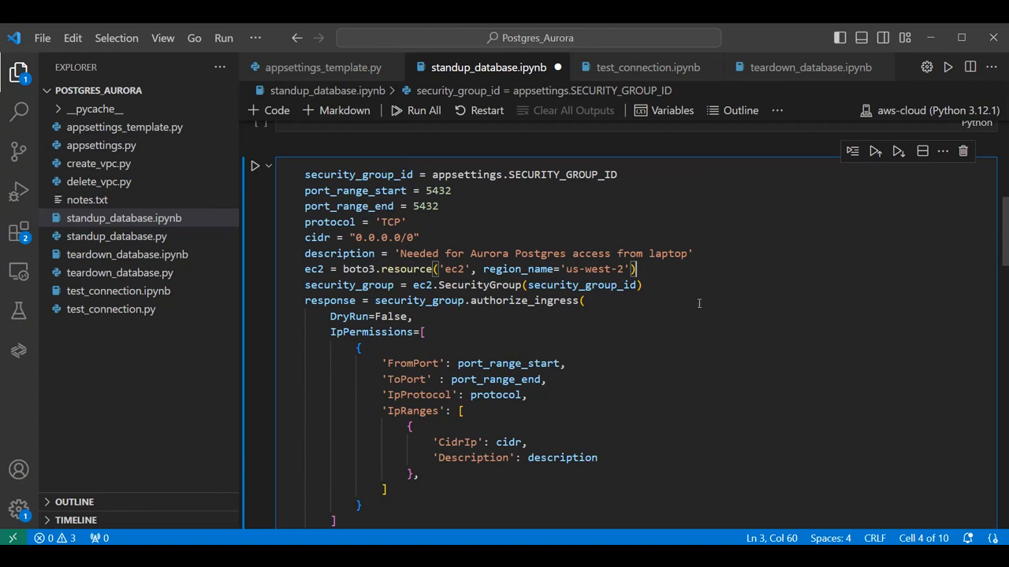
{"action": "scroll", "scroll_direction": "down", "scroll_amount": 3}
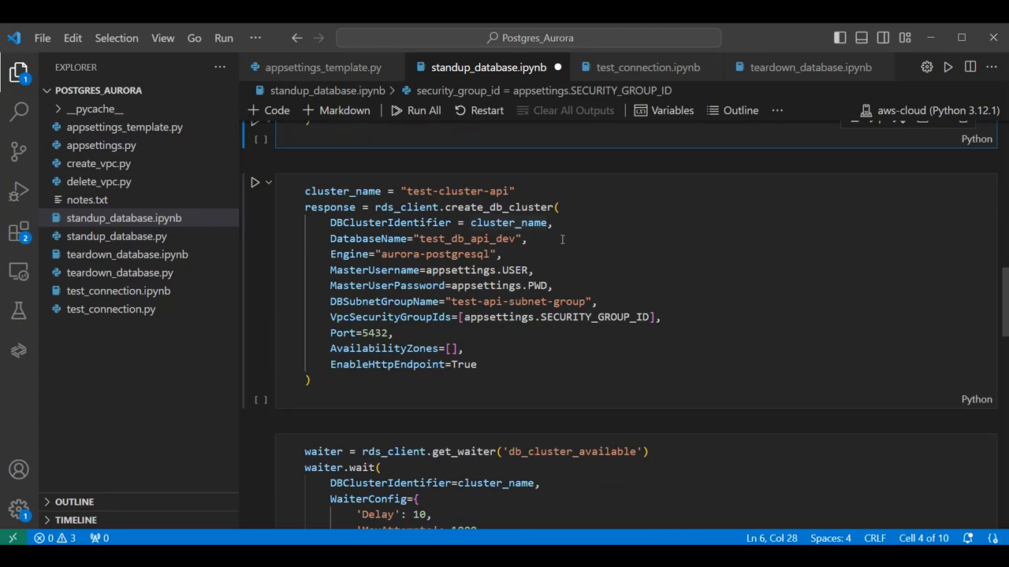
{"action": "mouse_move", "coordinate": [748, 270]}
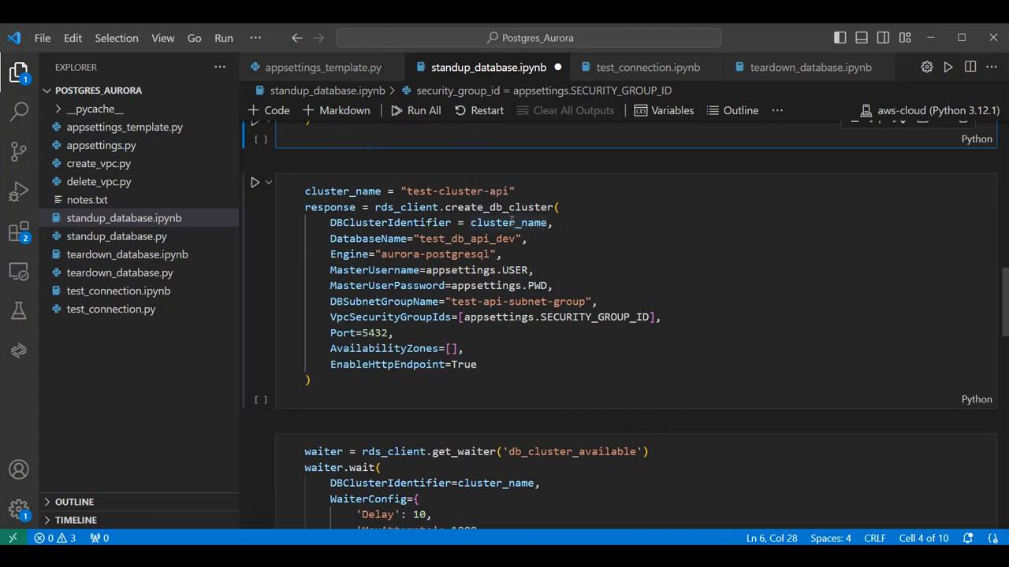
{"action": "mouse_move", "coordinate": [704, 235]}
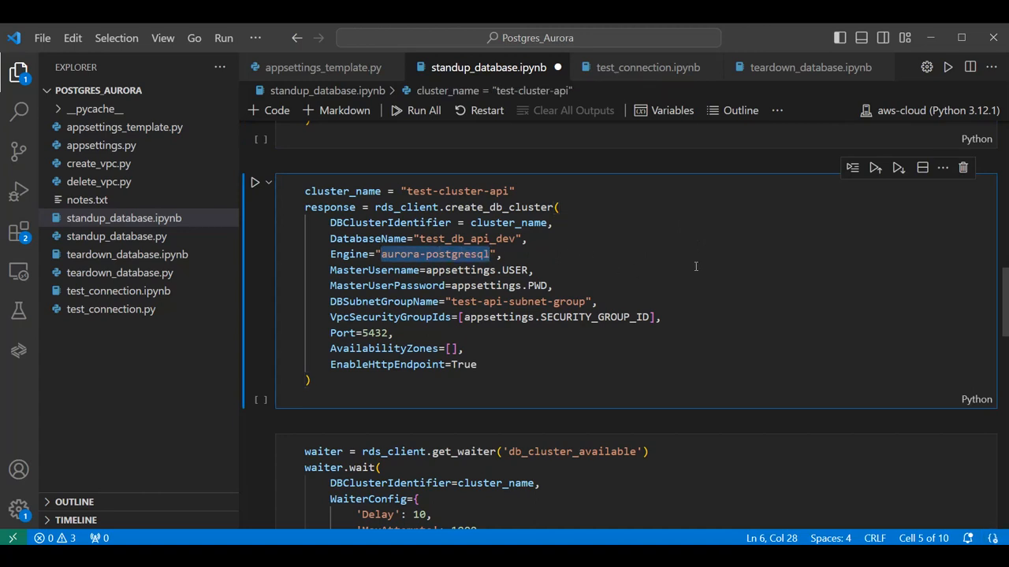
{"action": "scroll", "scroll_direction": "down", "scroll_amount": 3}
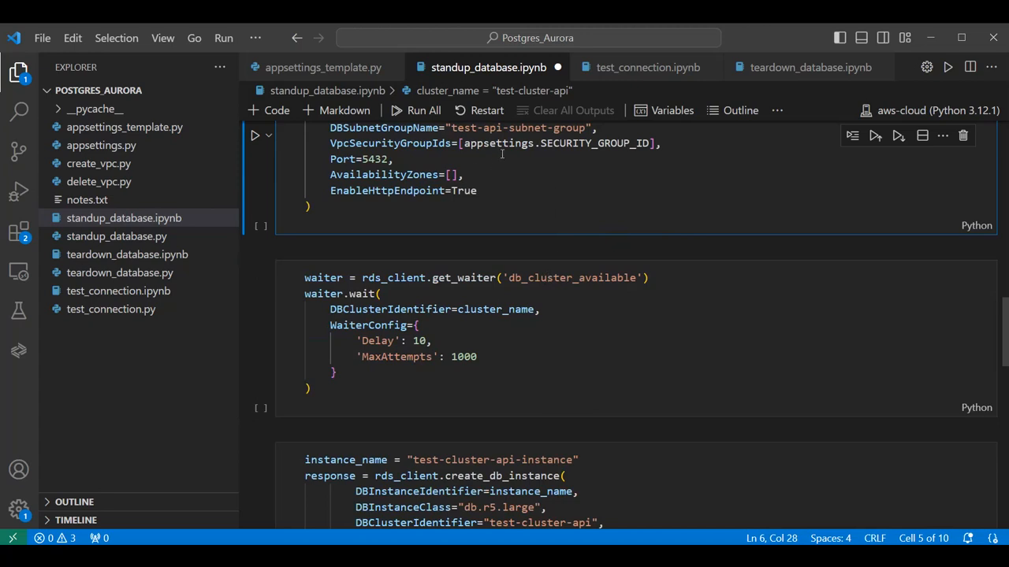
{"action": "mouse_move", "coordinate": [517, 169]}
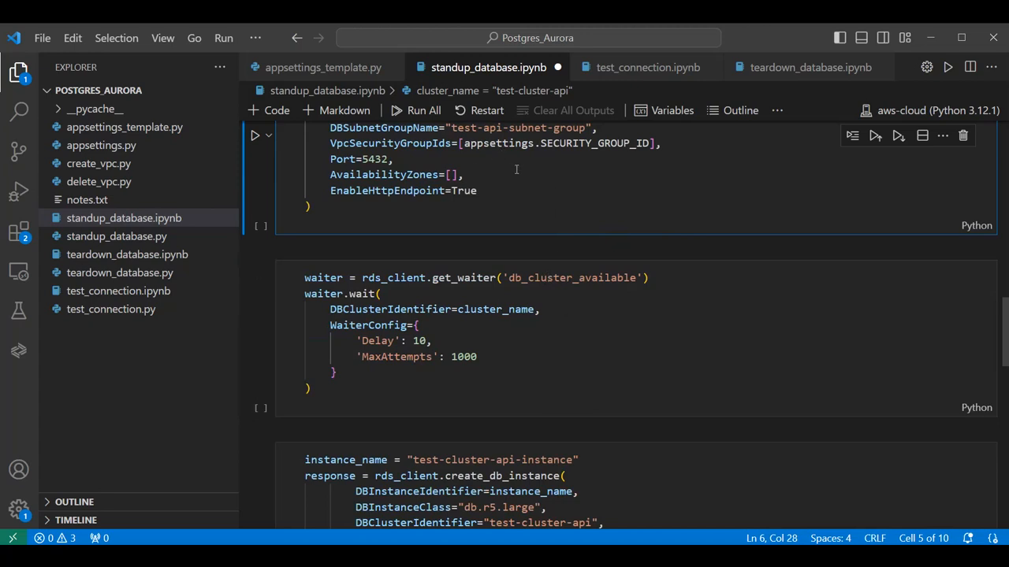
{"action": "mouse_move", "coordinate": [635, 368]}
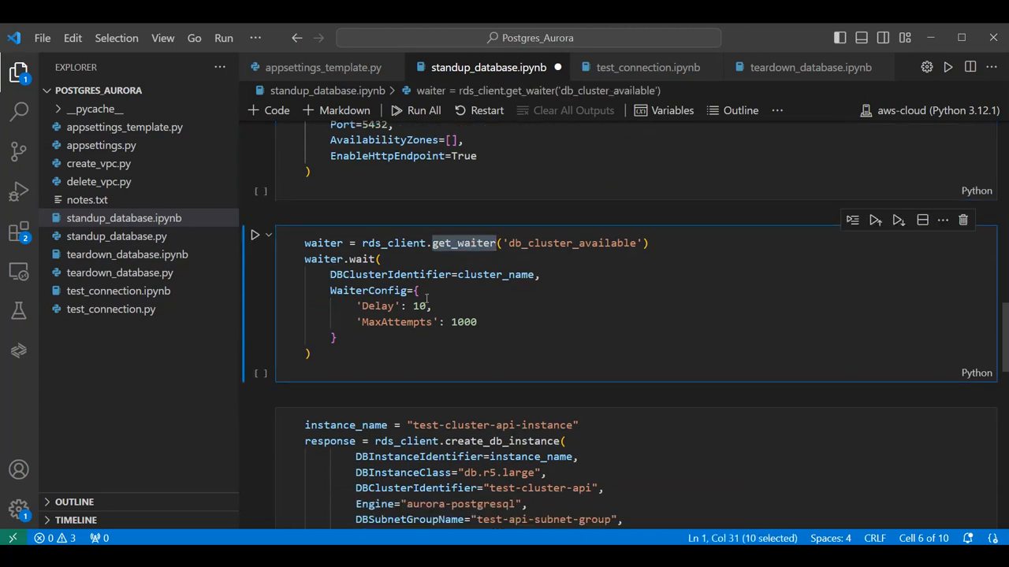
{"action": "scroll", "scroll_direction": "down", "scroll_amount": 3}
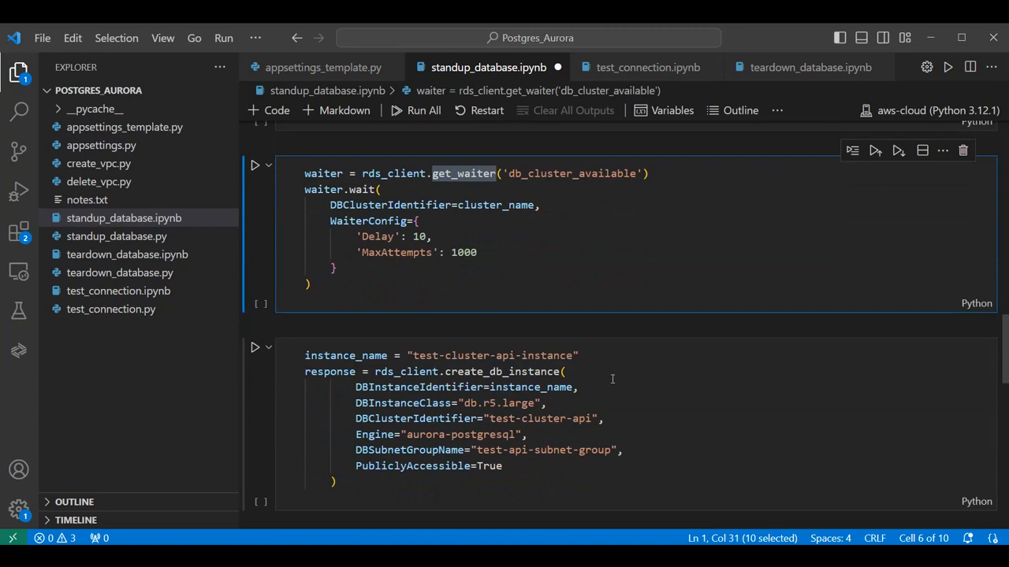
{"action": "scroll", "scroll_direction": "down", "scroll_amount": 3}
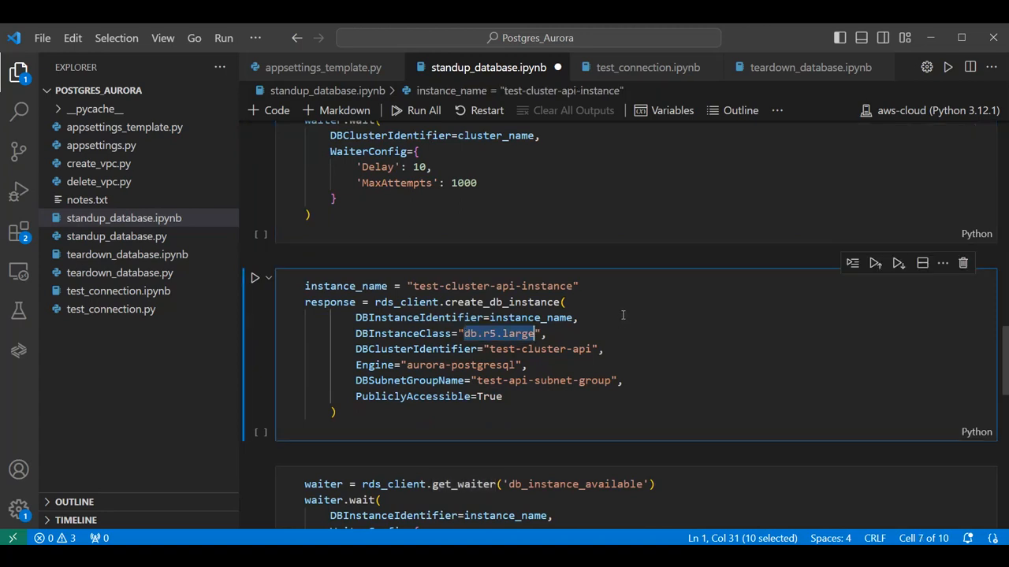
{"action": "scroll", "scroll_direction": "down", "scroll_amount": 3}
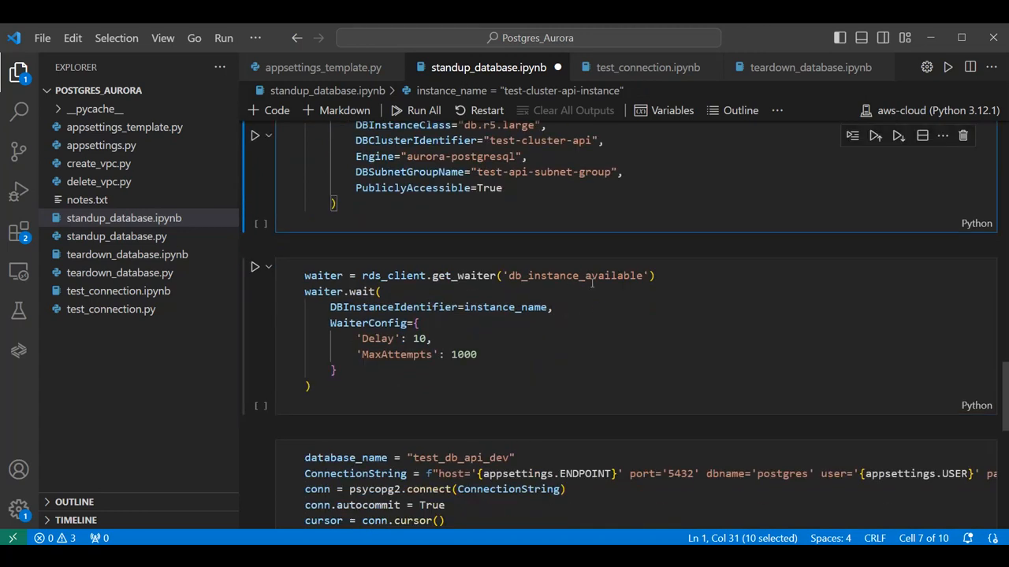
{"action": "scroll", "scroll_direction": "down", "scroll_amount": 3}
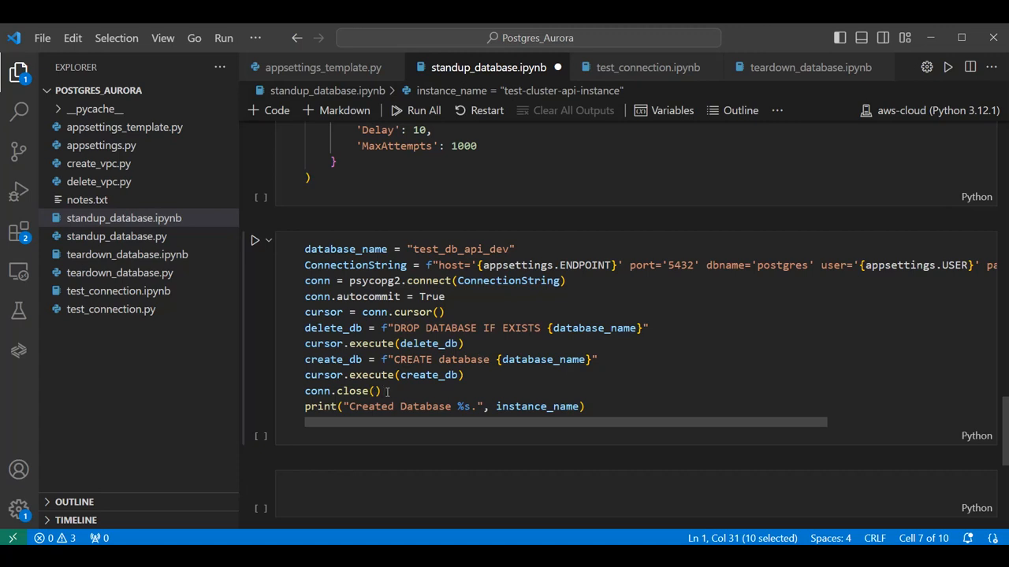
{"action": "scroll", "scroll_direction": "down", "scroll_amount": 3}
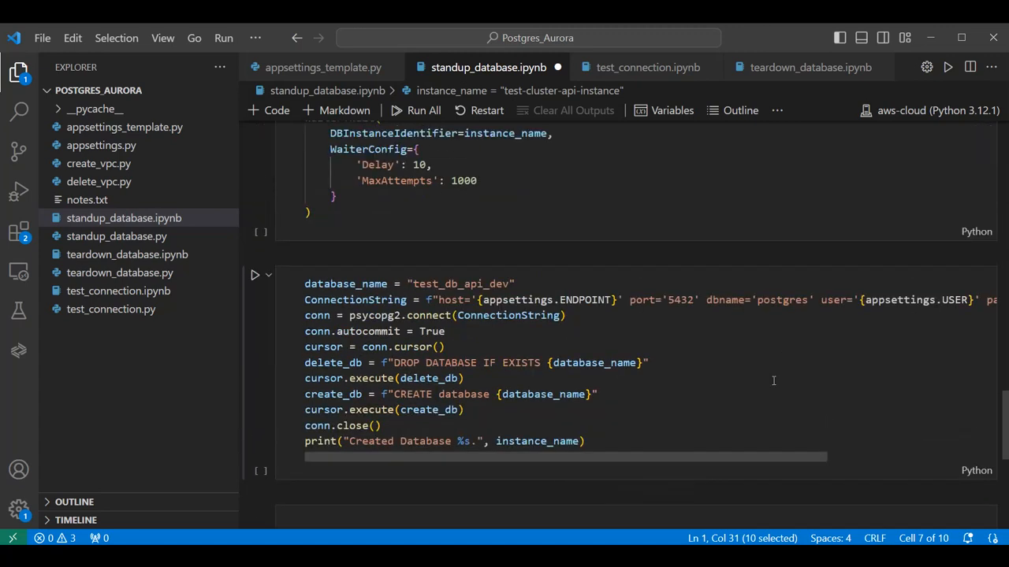
{"action": "mouse_move", "coordinate": [786, 401]}
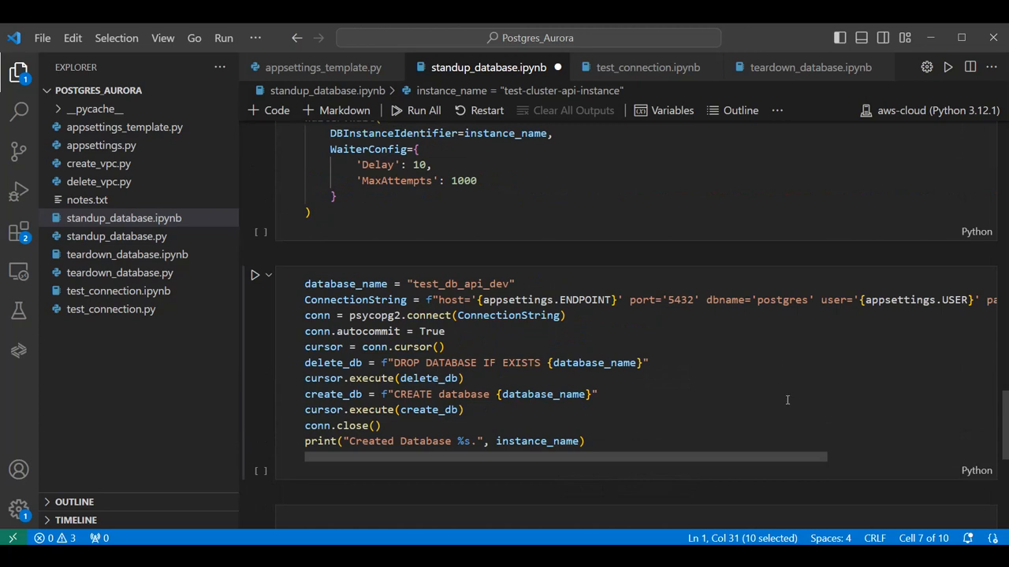
Scroll around the create_db_subnet_group cell to confirm test-api-subnet-group was created
{"action": "scroll", "scroll_direction": "up", "scroll_amount": 3}
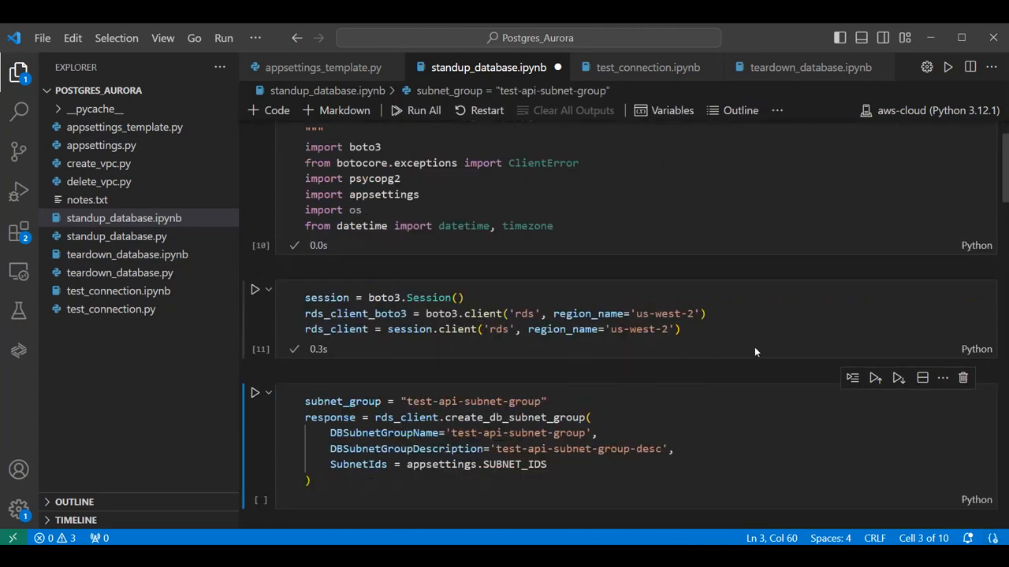
{"action": "scroll", "scroll_direction": "down", "scroll_amount": 3}
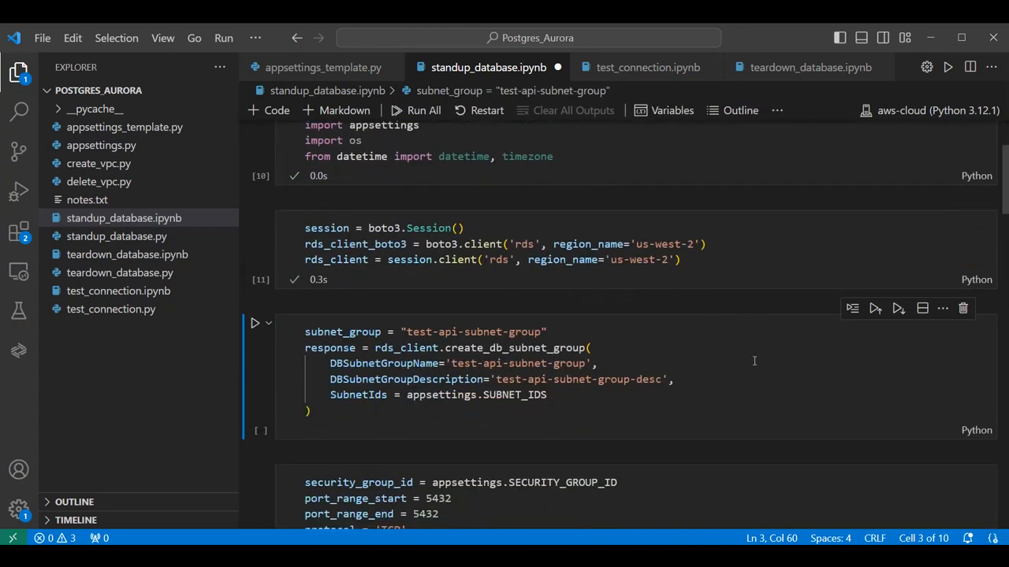
{"action": "scroll", "scroll_direction": "down", "scroll_amount": 3}
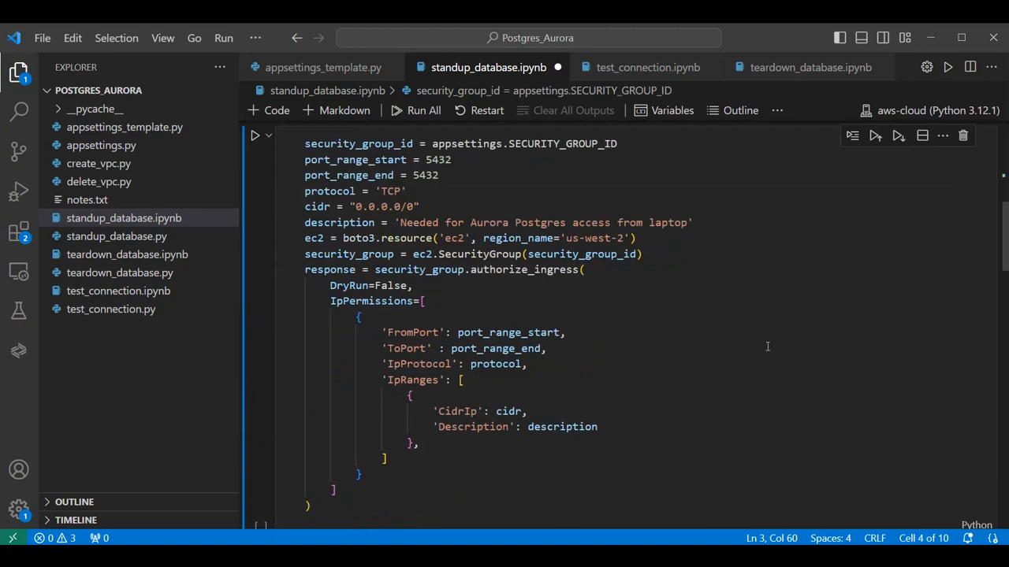
{"action": "scroll", "scroll_direction": "up", "scroll_amount": 3}
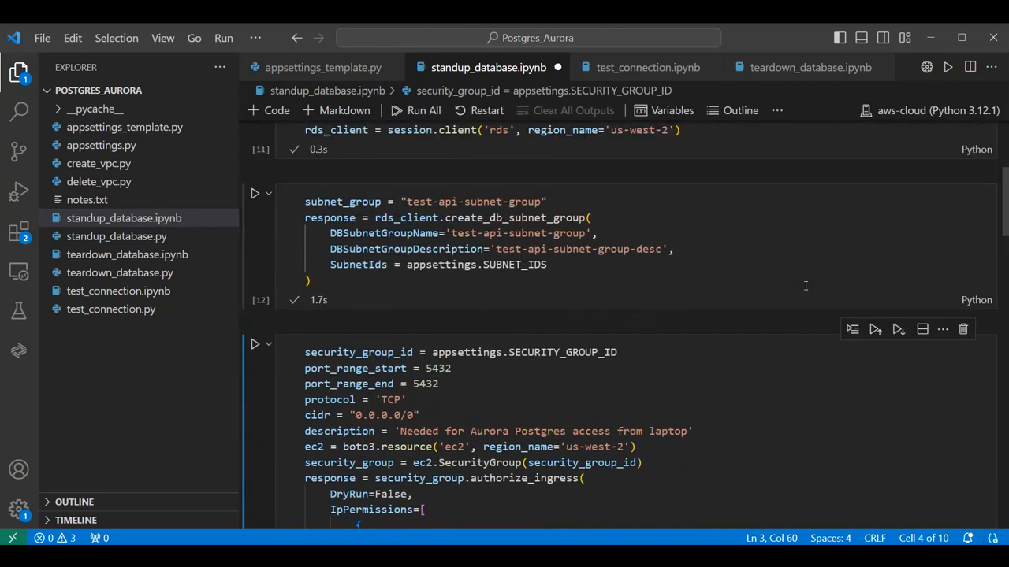
{"action": "mouse_move", "coordinate": [350, 306]}
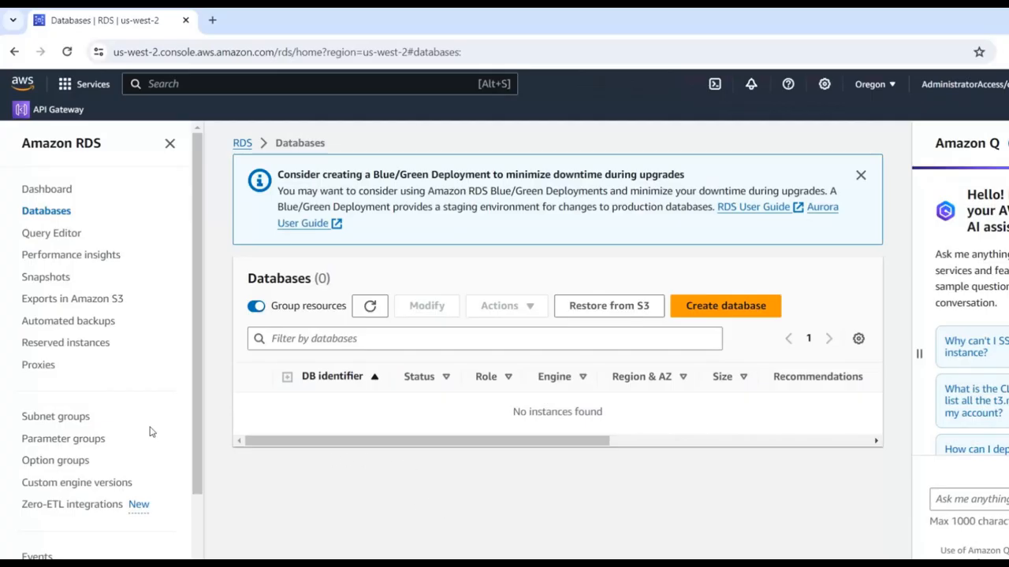
{"action": "mouse_move", "coordinate": [97, 209]}
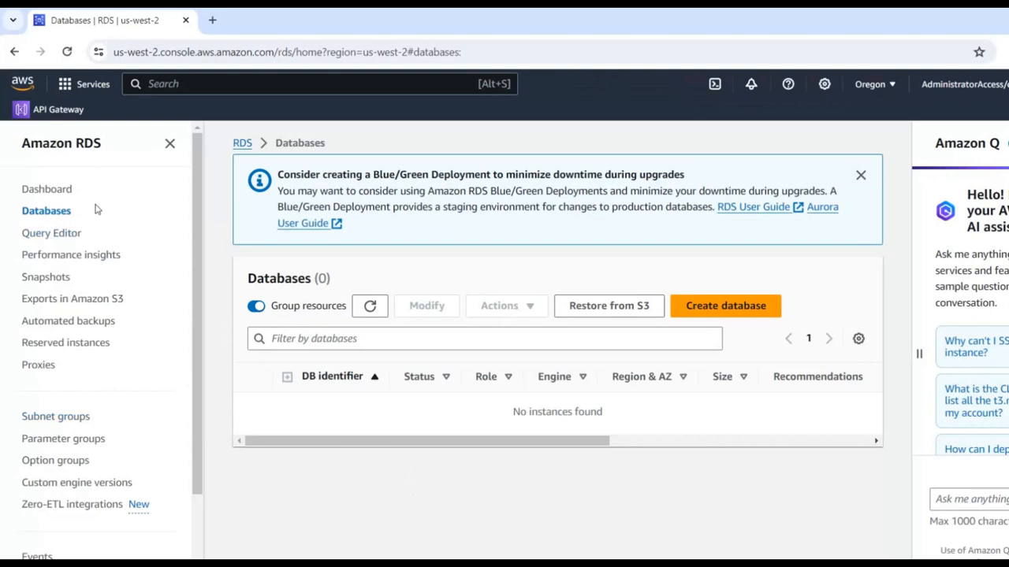
{"action": "mouse_move", "coordinate": [56, 416]}
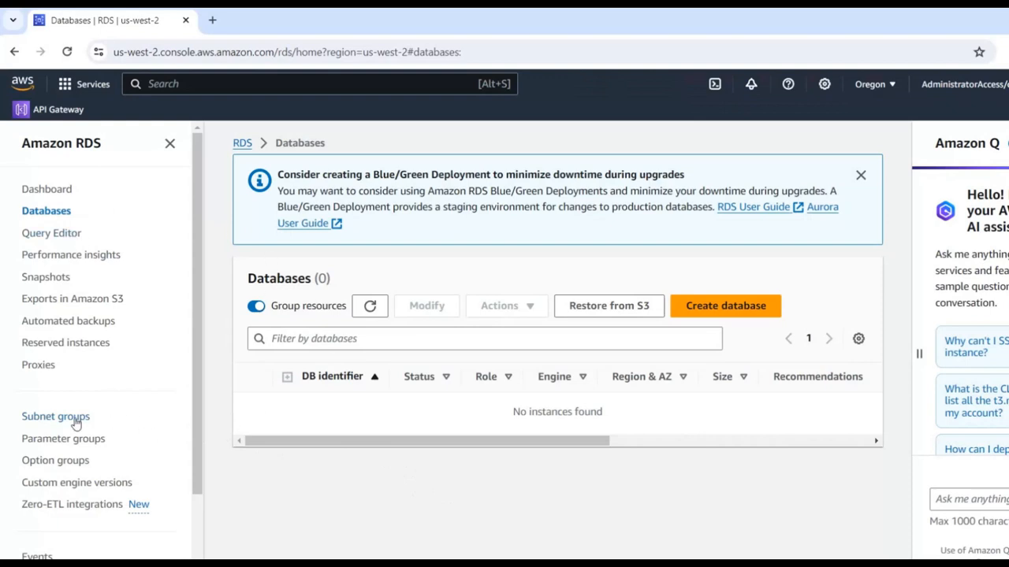
Open RDS Subnet groups to check test-api-subnet-group shows Complete
{"action": "left_click", "coordinate": [55, 416]}
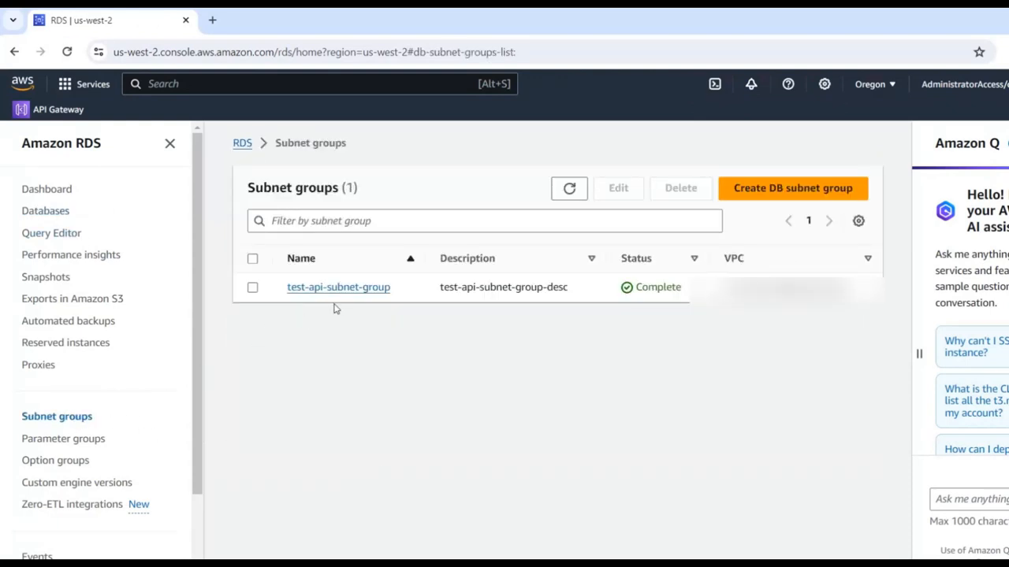
{"action": "mouse_move", "coordinate": [441, 303]}
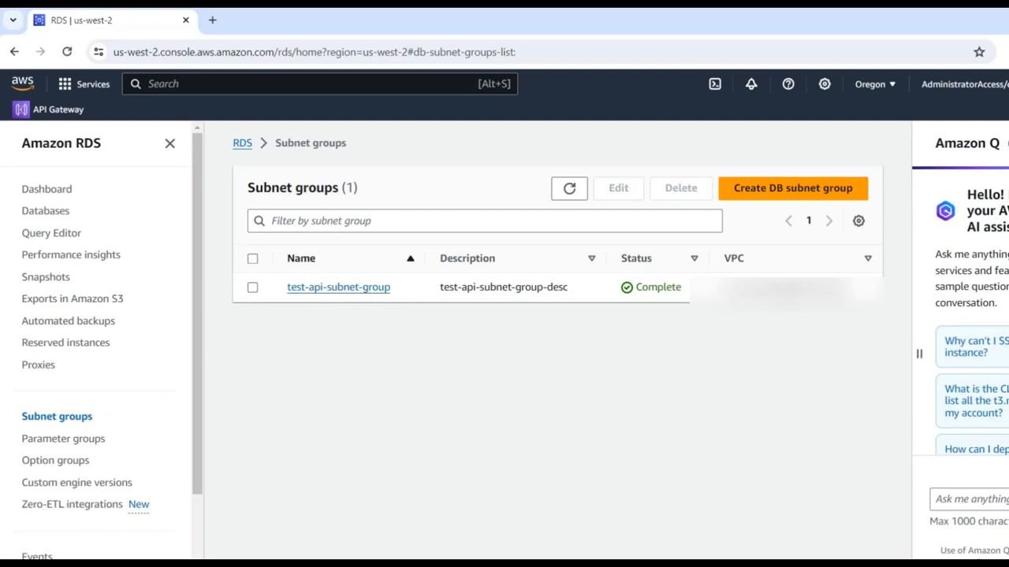
{"action": "mouse_move", "coordinate": [578, 352]}
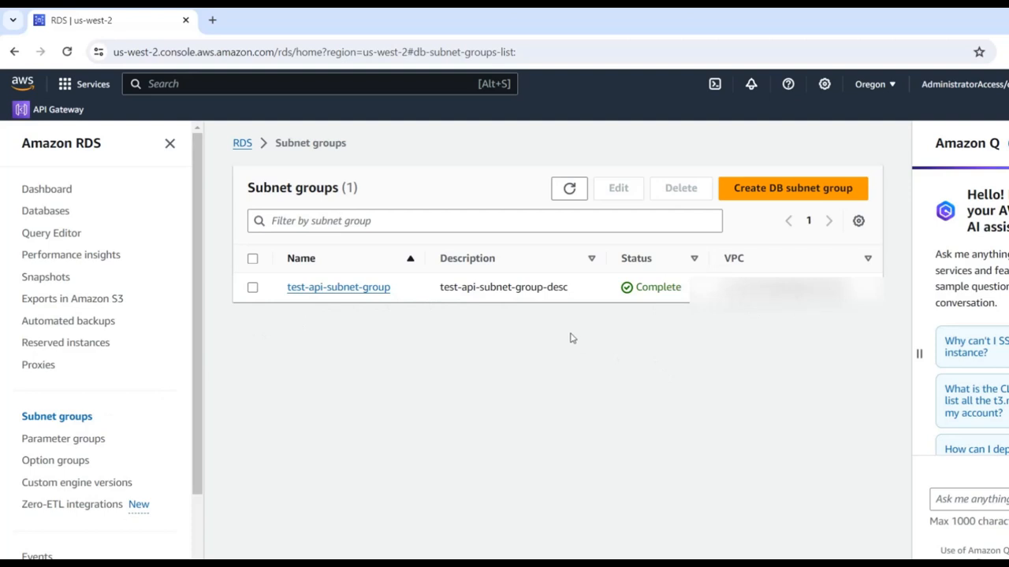
{"action": "mouse_move", "coordinate": [550, 329]}
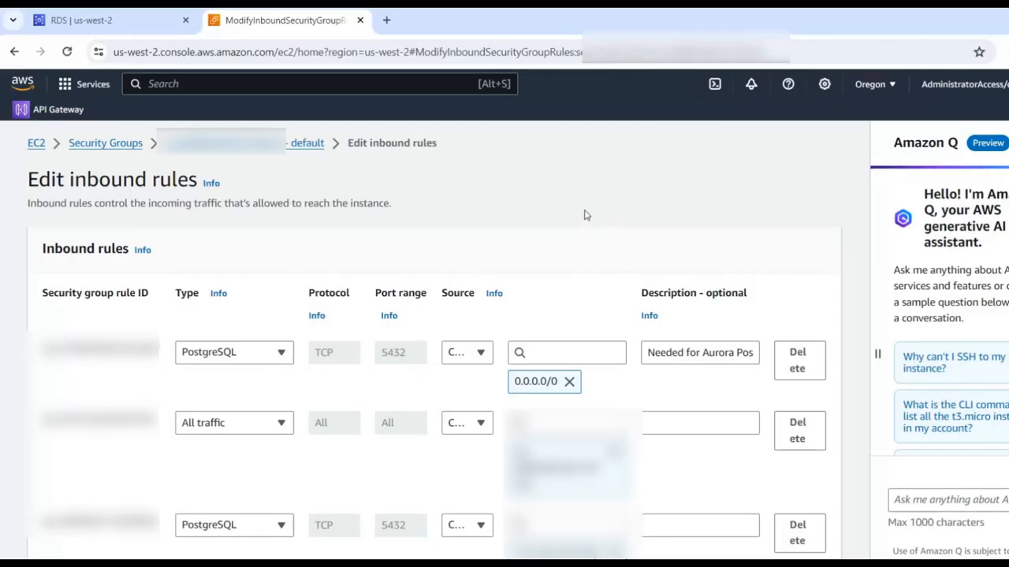
{"action": "mouse_move", "coordinate": [410, 389]}
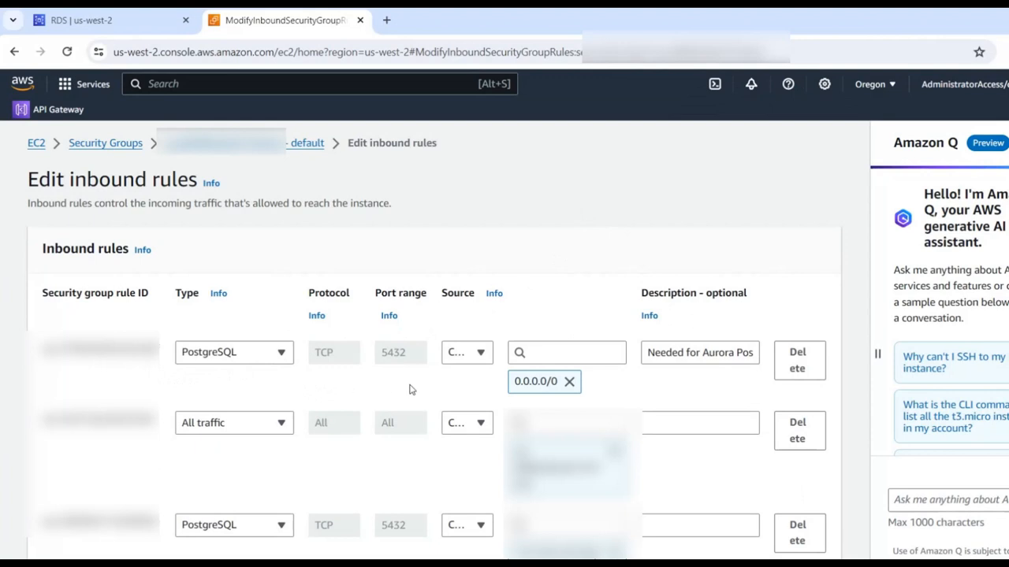
{"action": "mouse_move", "coordinate": [522, 385]}
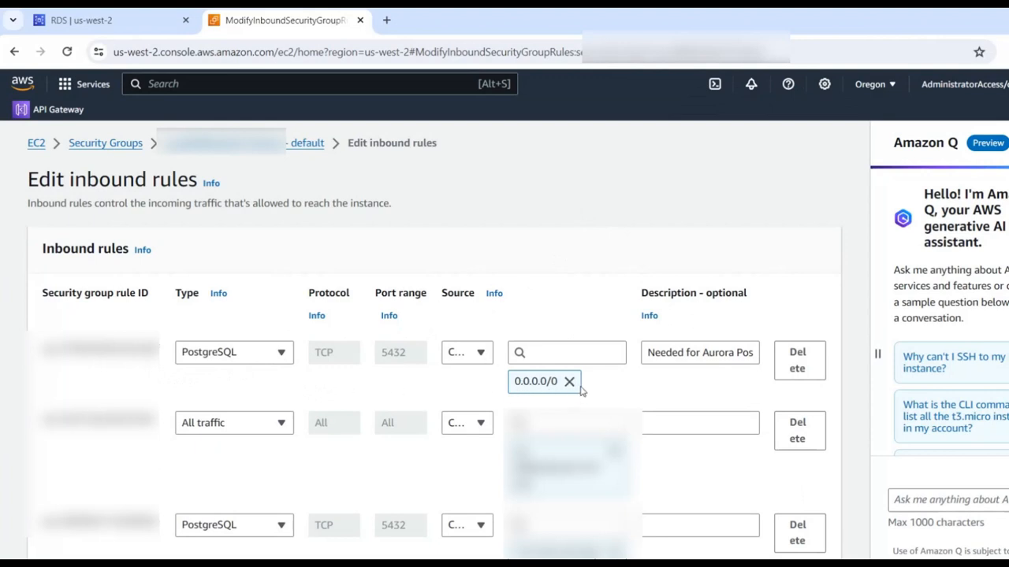
{"action": "mouse_move", "coordinate": [637, 393]}
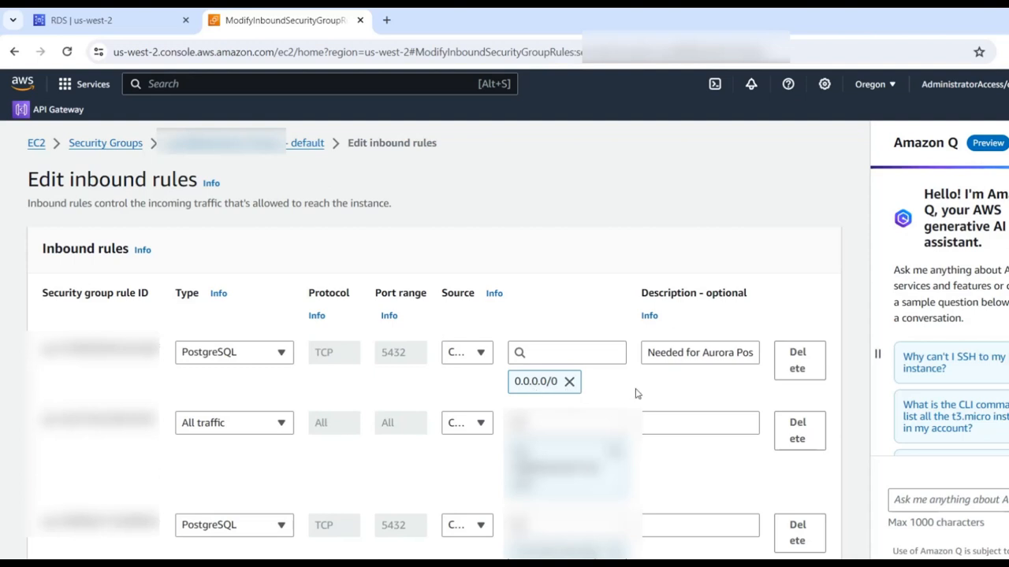
{"action": "mouse_move", "coordinate": [697, 376]}
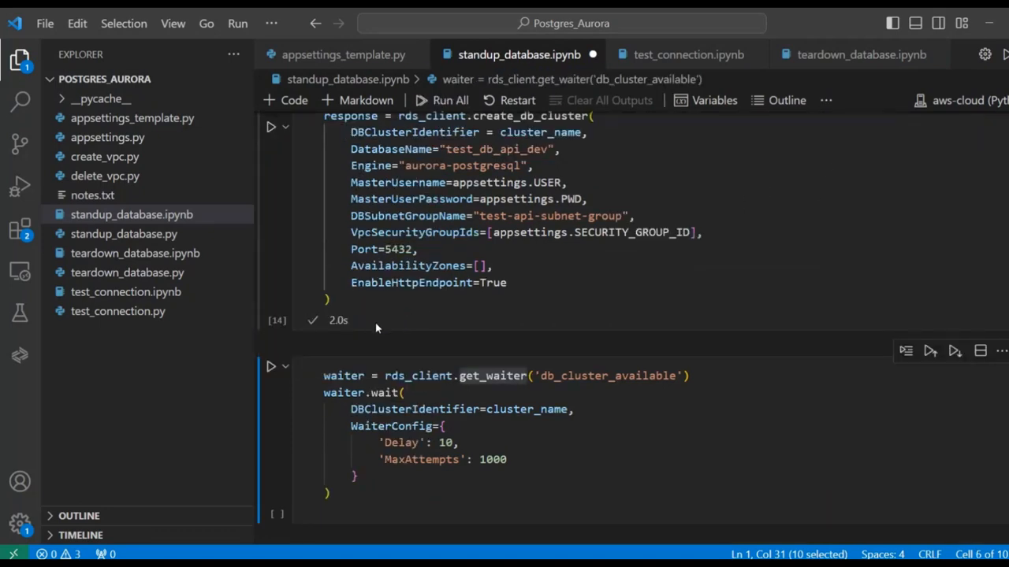
{"action": "mouse_move", "coordinate": [615, 440]}
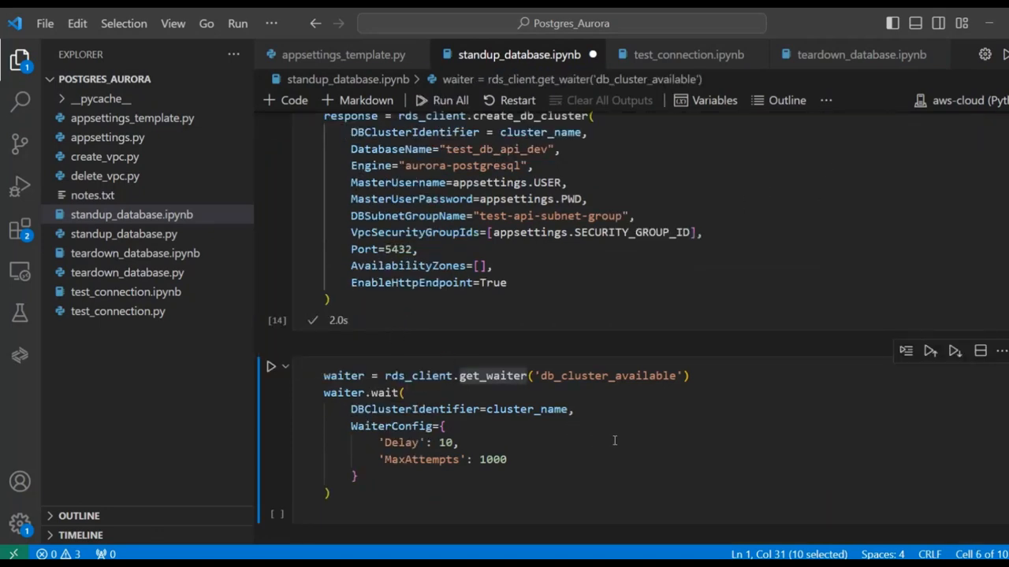
{"action": "mouse_move", "coordinate": [532, 429]}
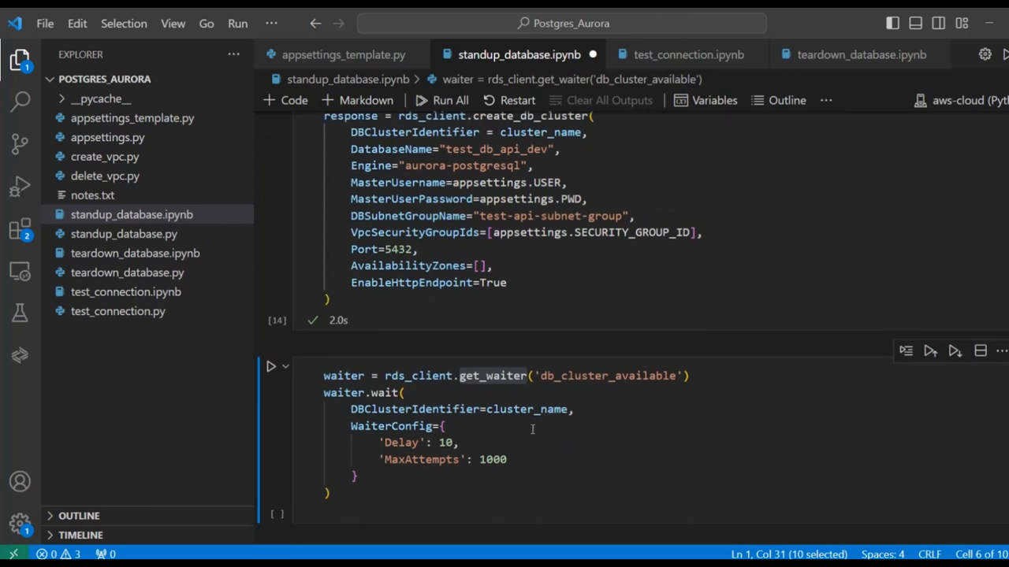
Run the db_cluster_available waiter cell for test-cluster-api and watch it progress
{"action": "left_click", "coordinate": [270, 366]}
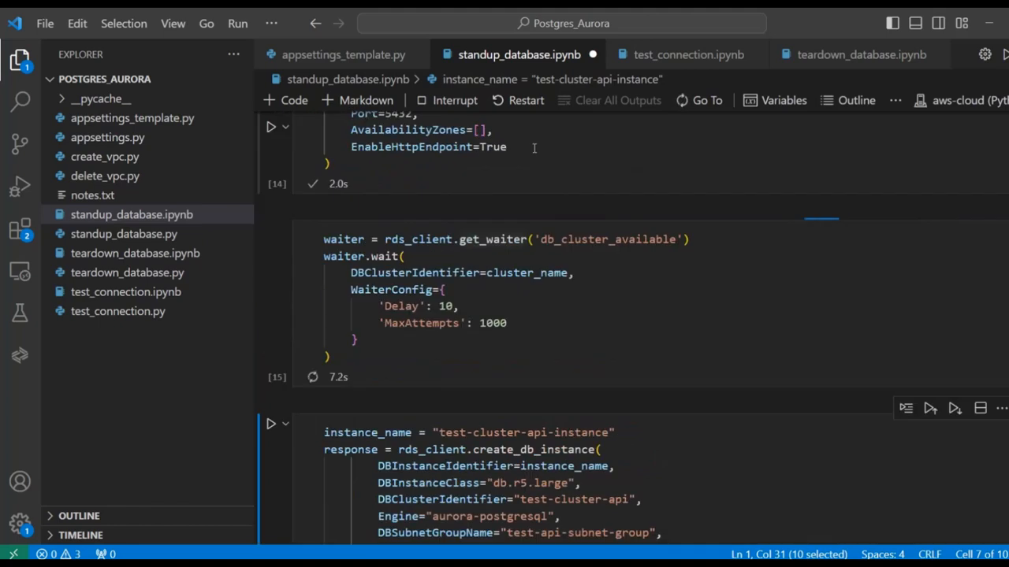
{"action": "scroll", "scroll_direction": "up", "scroll_amount": 3}
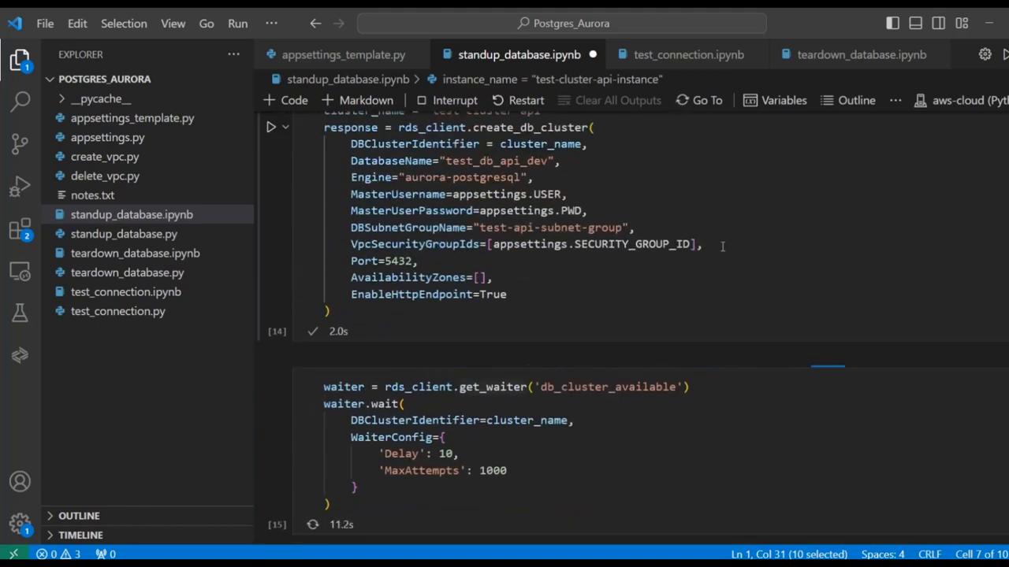
{"action": "scroll", "scroll_direction": "down", "scroll_amount": 3}
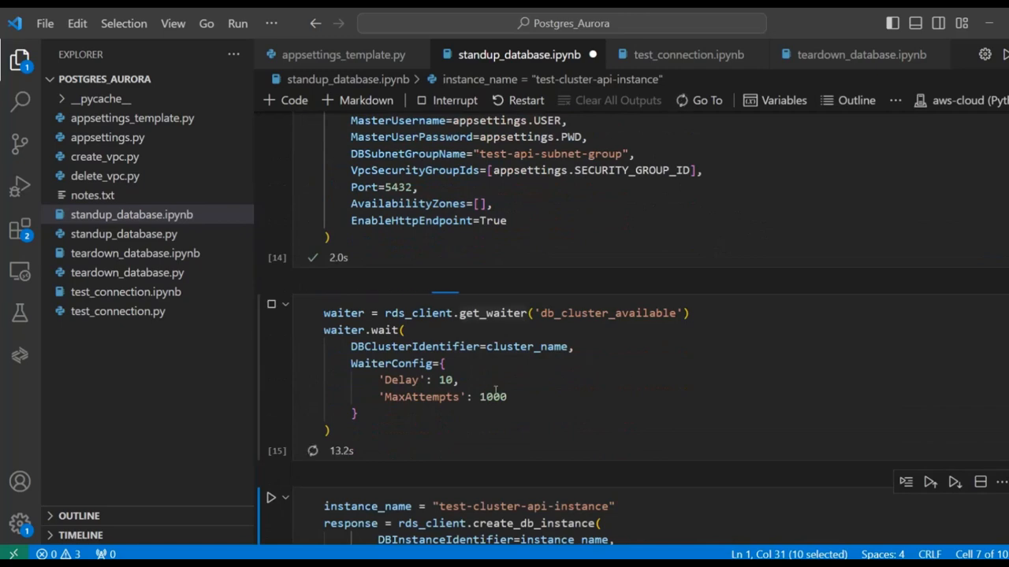
{"action": "mouse_move", "coordinate": [642, 378]}
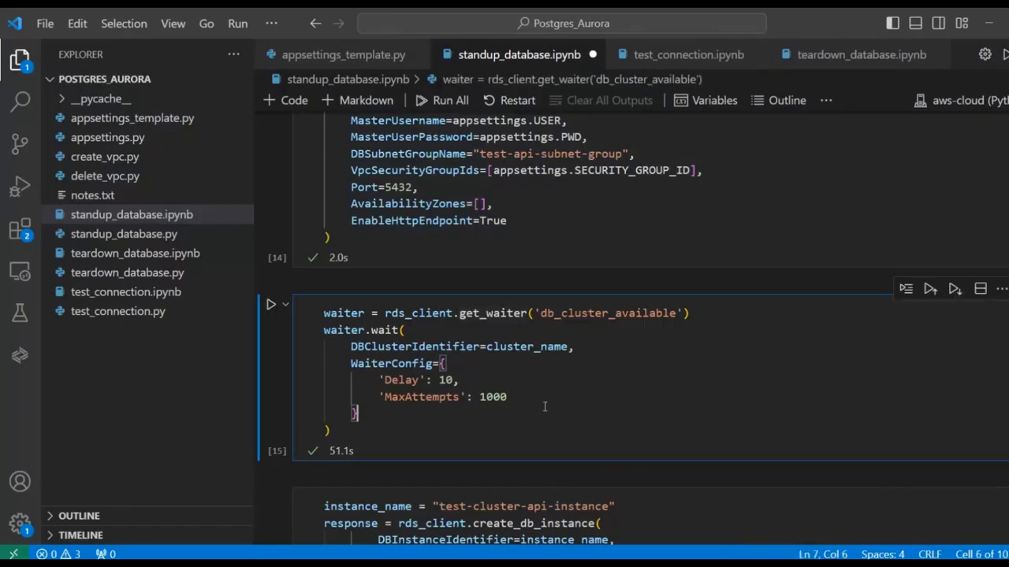
{"action": "mouse_move", "coordinate": [563, 403]}
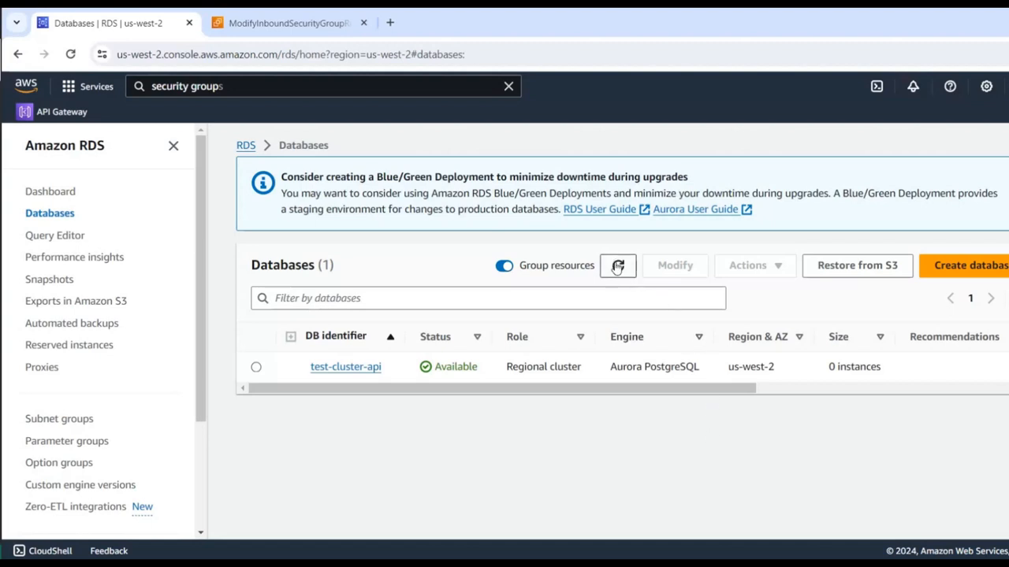
Refresh the RDS Databases list to see test-cluster-api as Available
{"action": "left_click", "coordinate": [618, 266]}
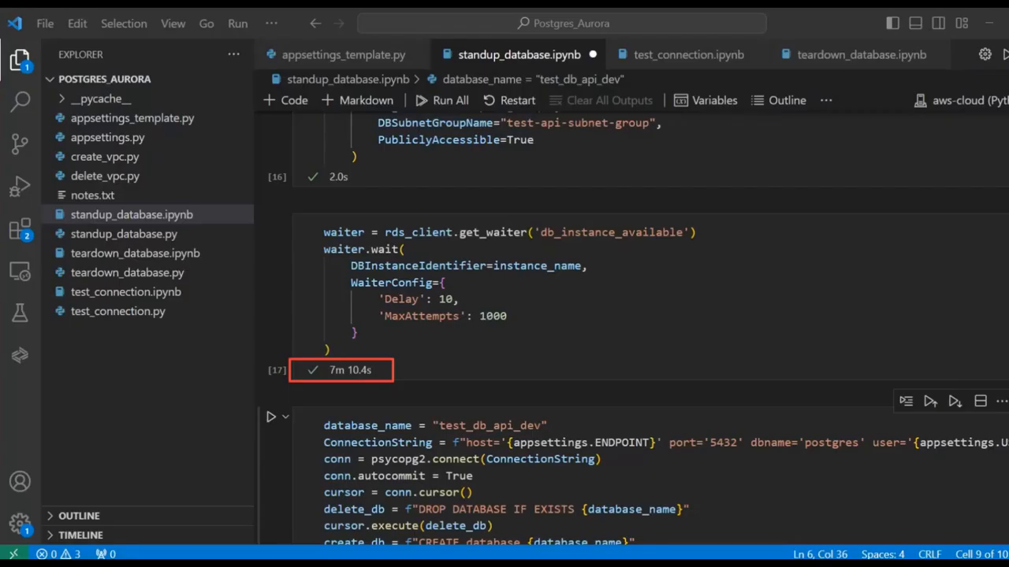
{"action": "mouse_move", "coordinate": [409, 380]}
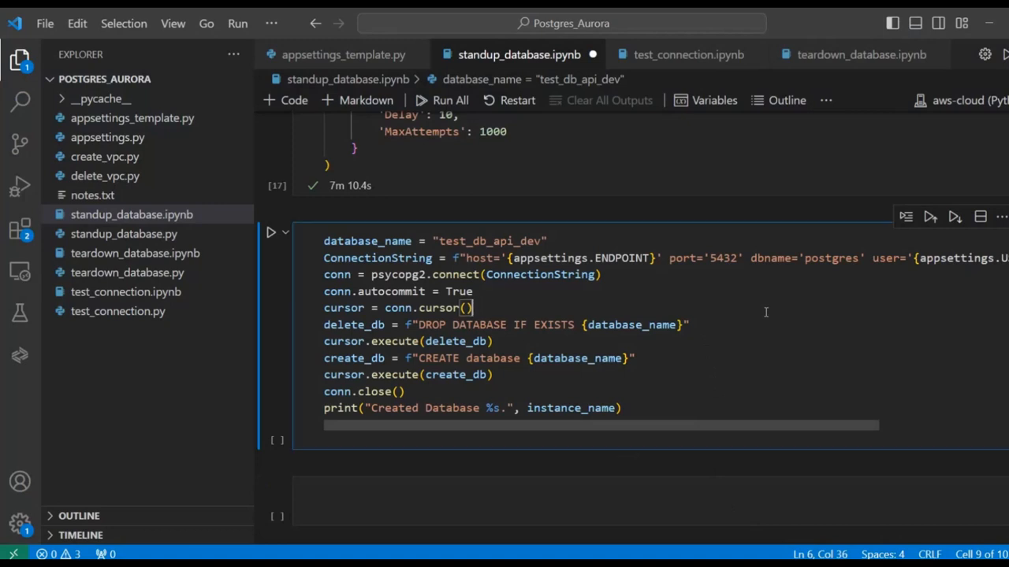
Run the cell that drops and recreates the test_db_api_dev database
{"action": "left_click", "coordinate": [270, 232]}
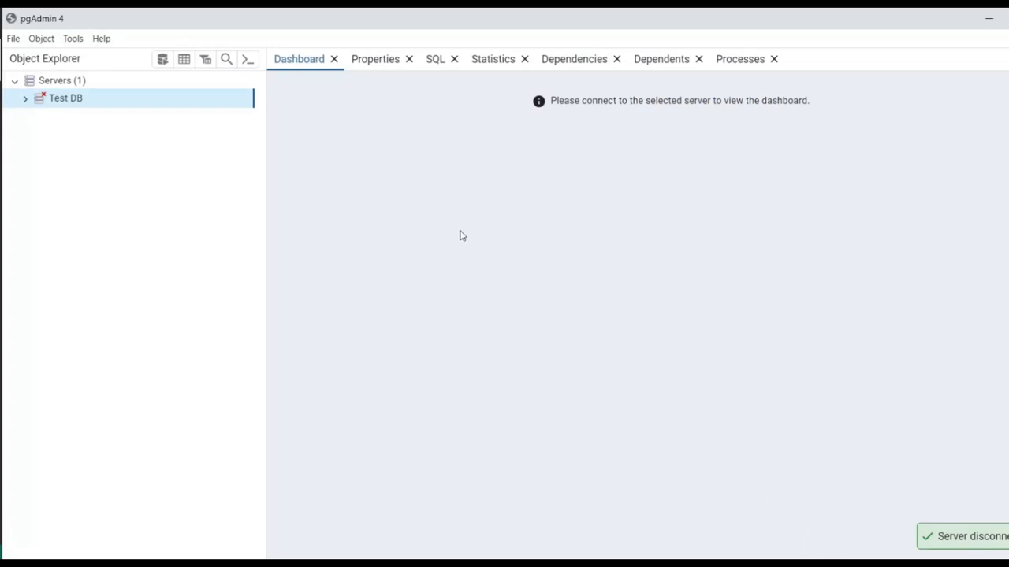
{"action": "mouse_move", "coordinate": [579, 393]}
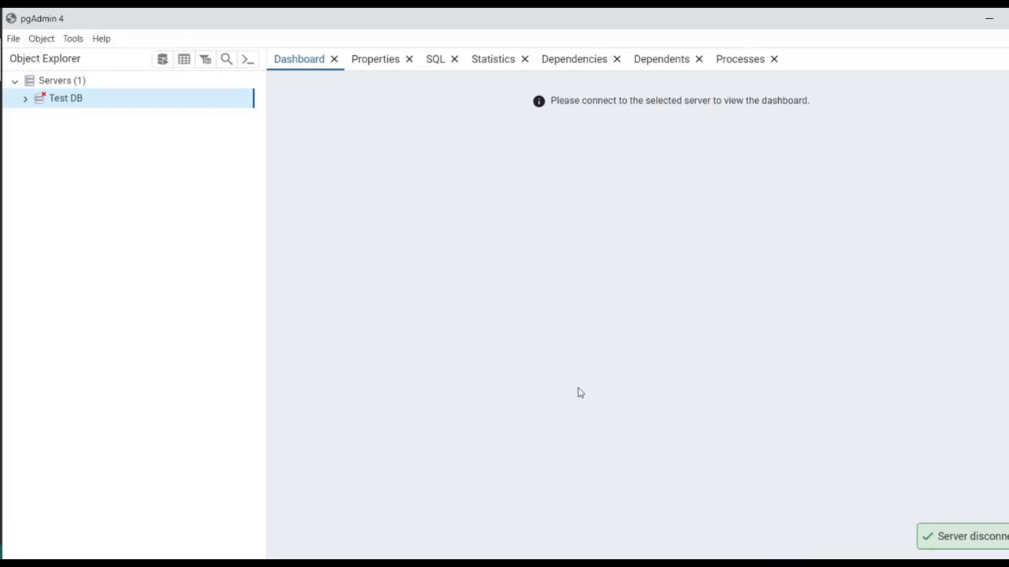
Connect to Test DB and expand test_db_api_dev down to its public schema
{"action": "left_click", "coordinate": [25, 98]}
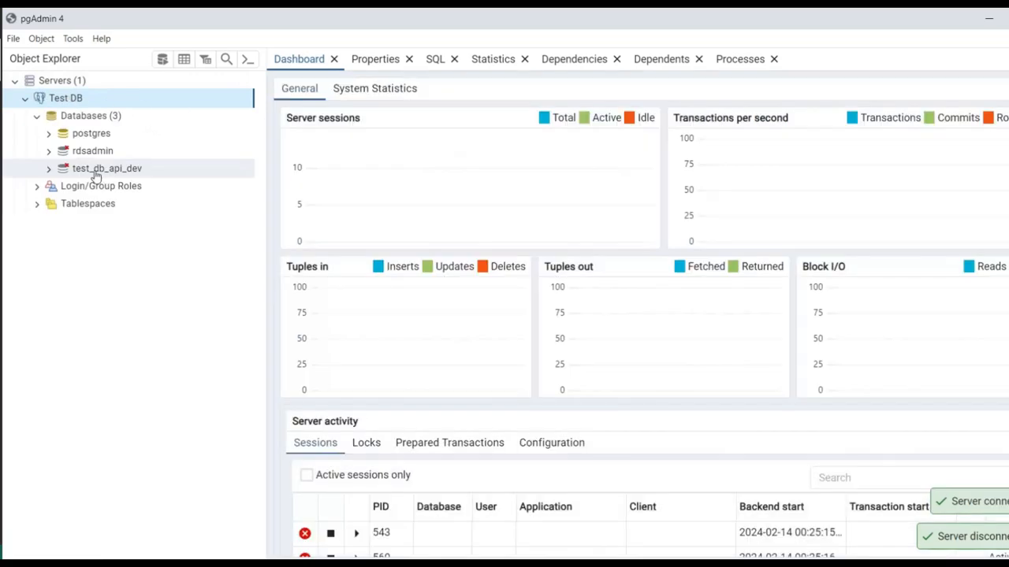
{"action": "left_click", "coordinate": [107, 168]}
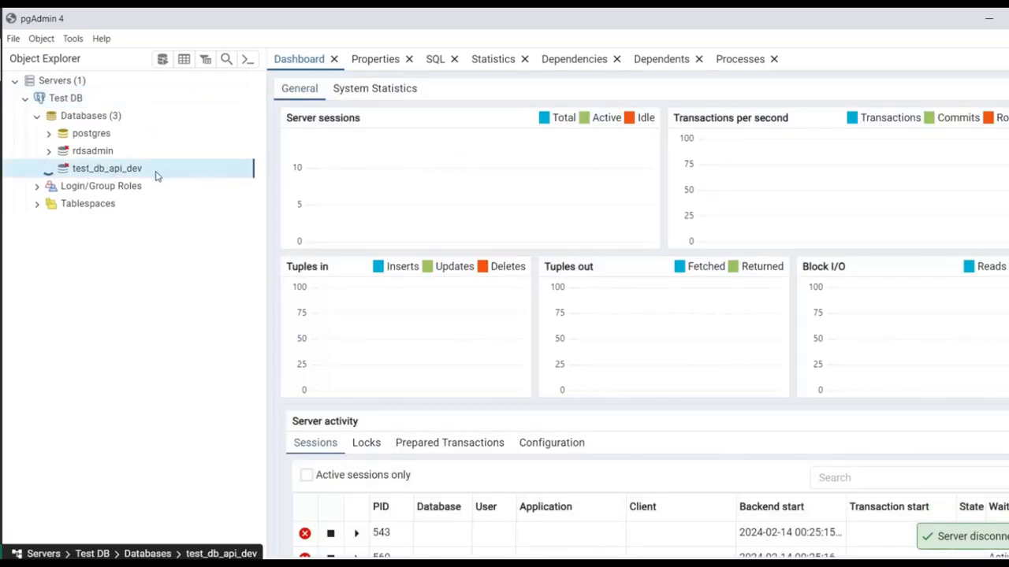
{"action": "left_click", "coordinate": [61, 167]}
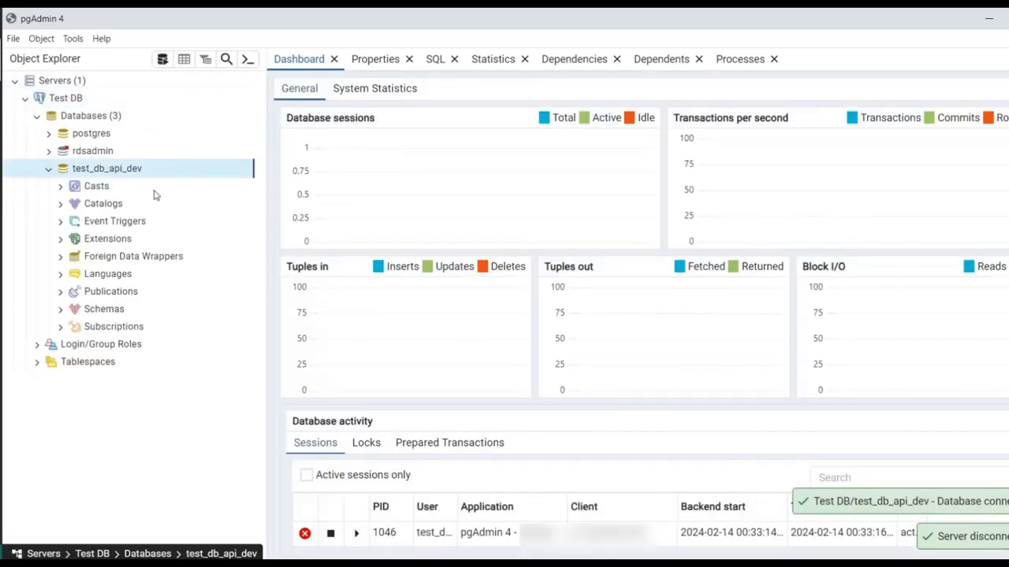
{"action": "left_click", "coordinate": [61, 309]}
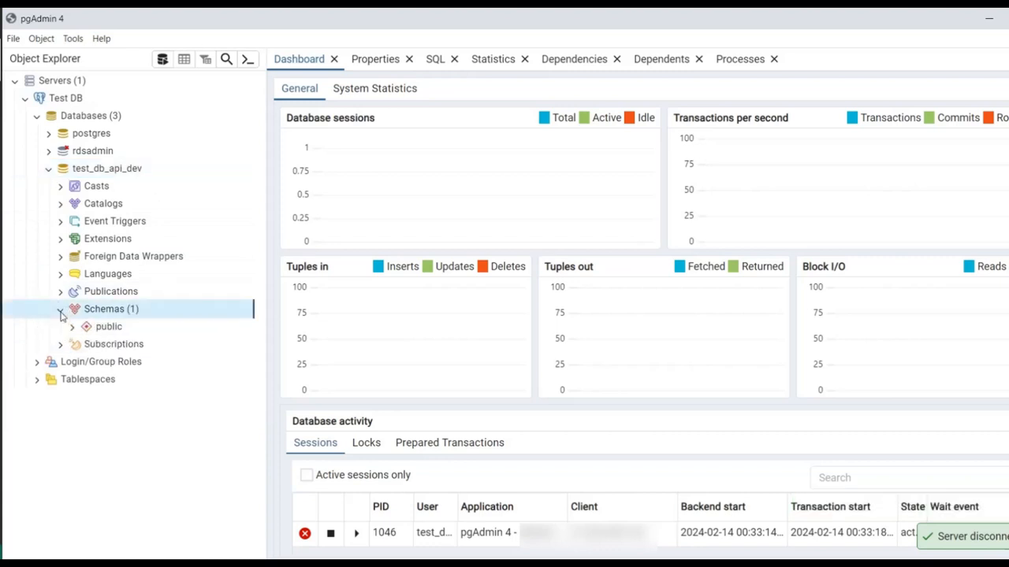
{"action": "left_click", "coordinate": [109, 326]}
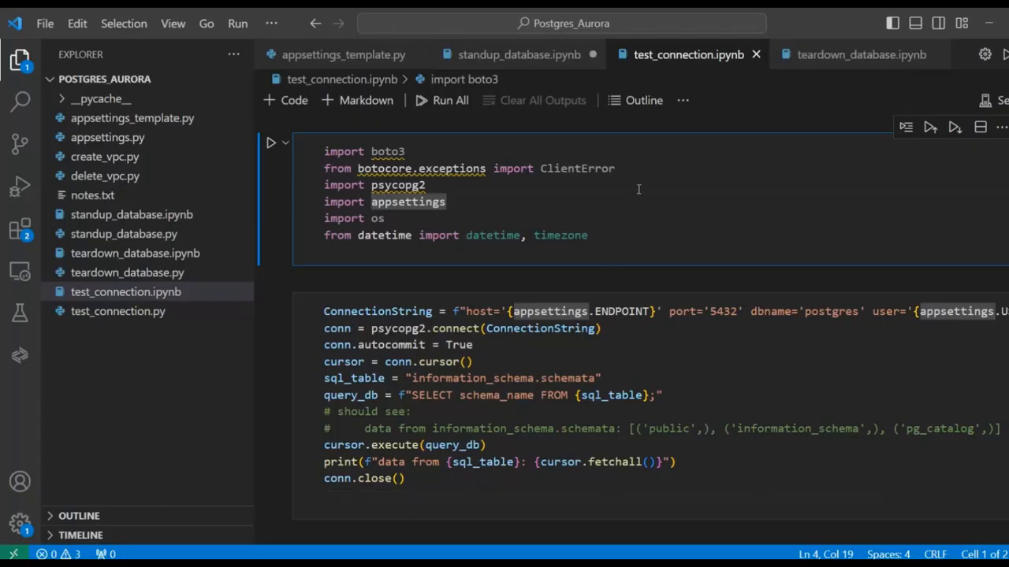
{"action": "mouse_move", "coordinate": [702, 203]}
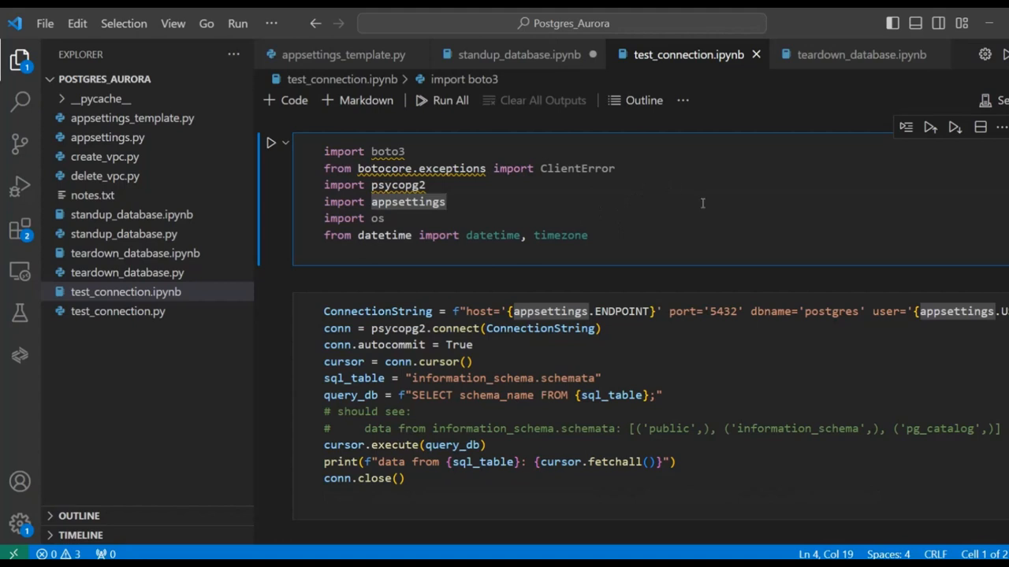
{"action": "mouse_move", "coordinate": [550, 200]}
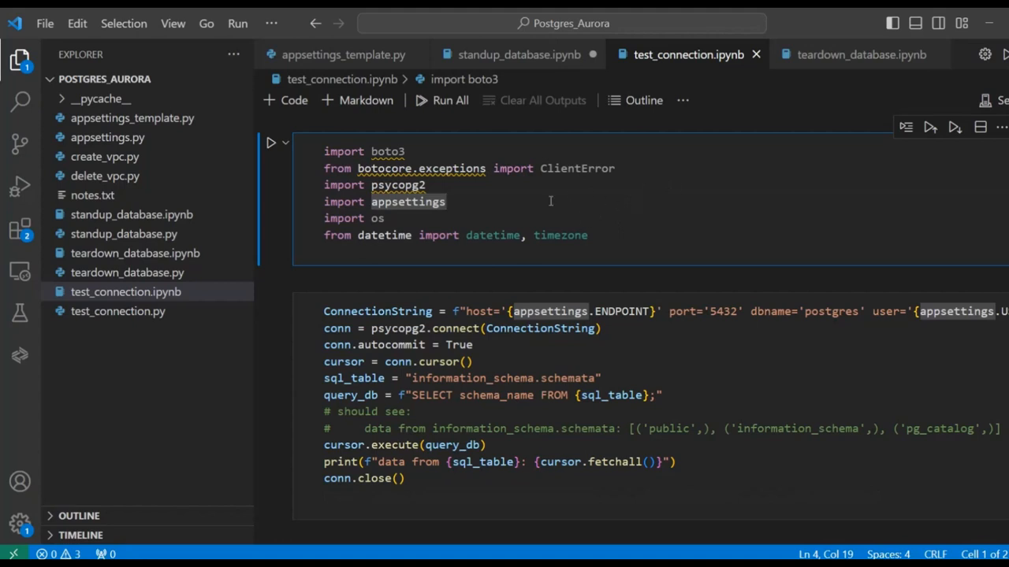
Run the test_connection import and schema query cells, printing public, information_schema, pg_catalog
{"action": "left_click", "coordinate": [450, 100]}
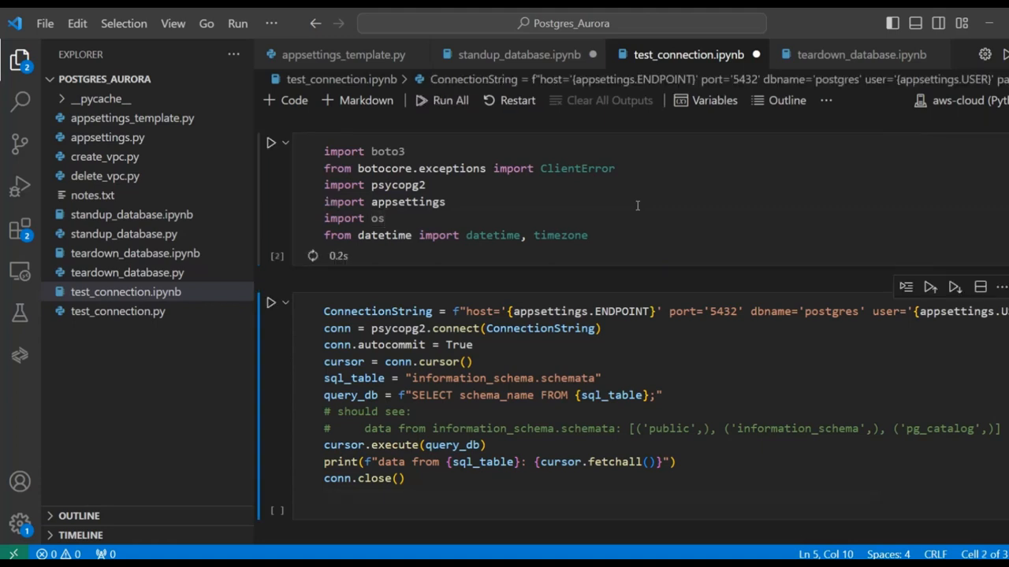
{"action": "left_click", "coordinate": [271, 303]}
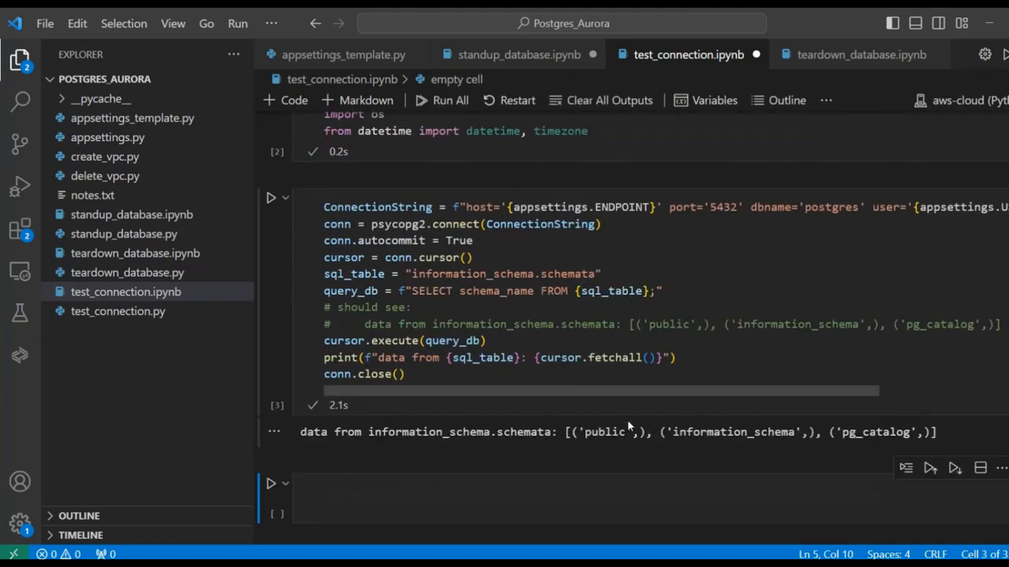
{"action": "mouse_move", "coordinate": [516, 453]}
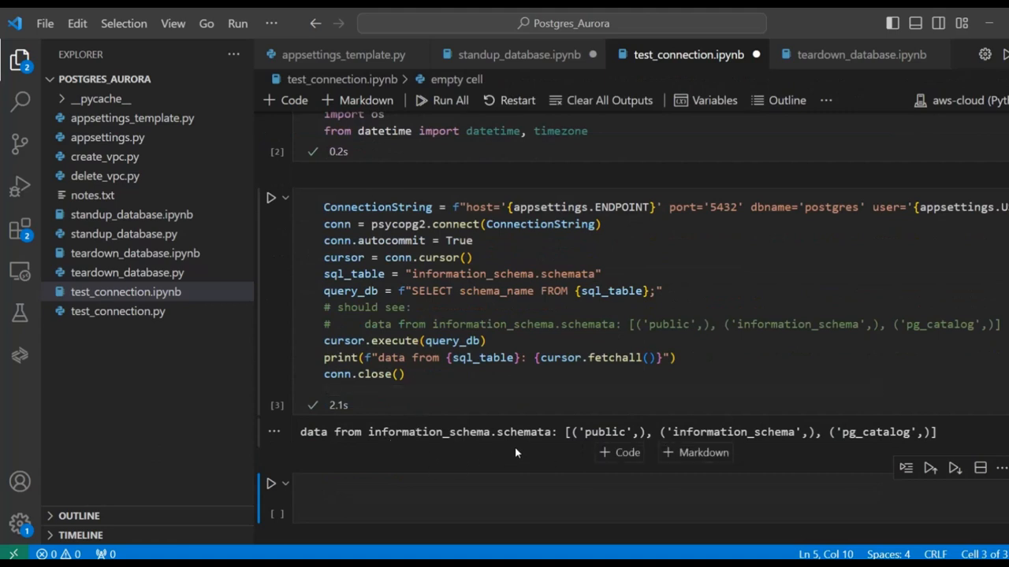
{"action": "mouse_move", "coordinate": [755, 452]}
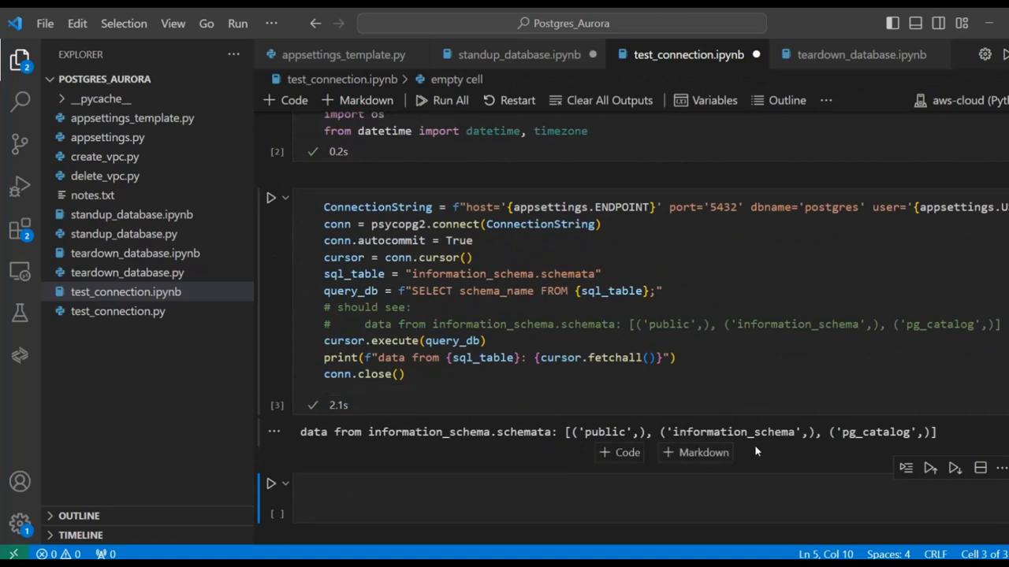
{"action": "mouse_move", "coordinate": [892, 438]}
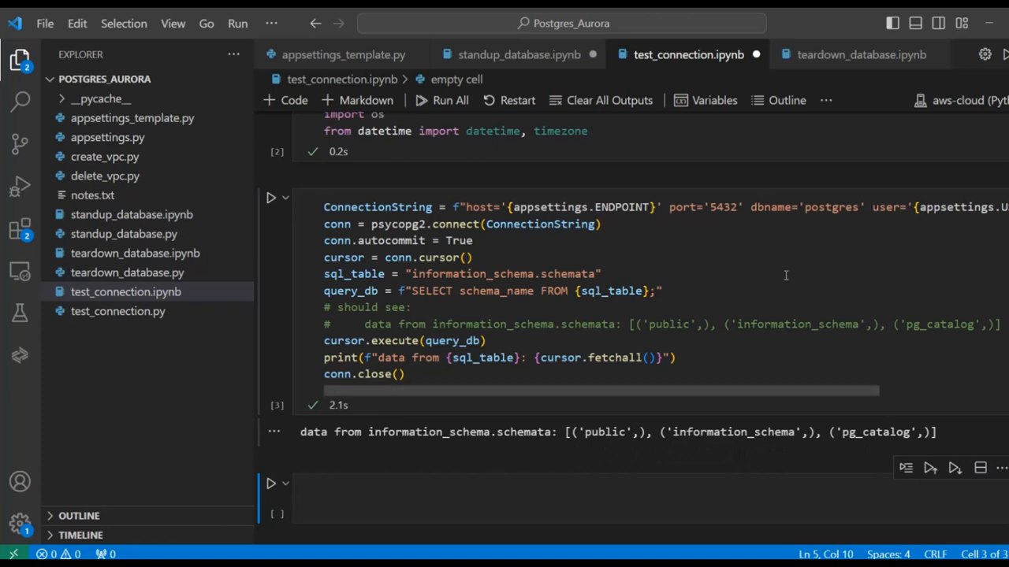
{"action": "mouse_move", "coordinate": [779, 279]}
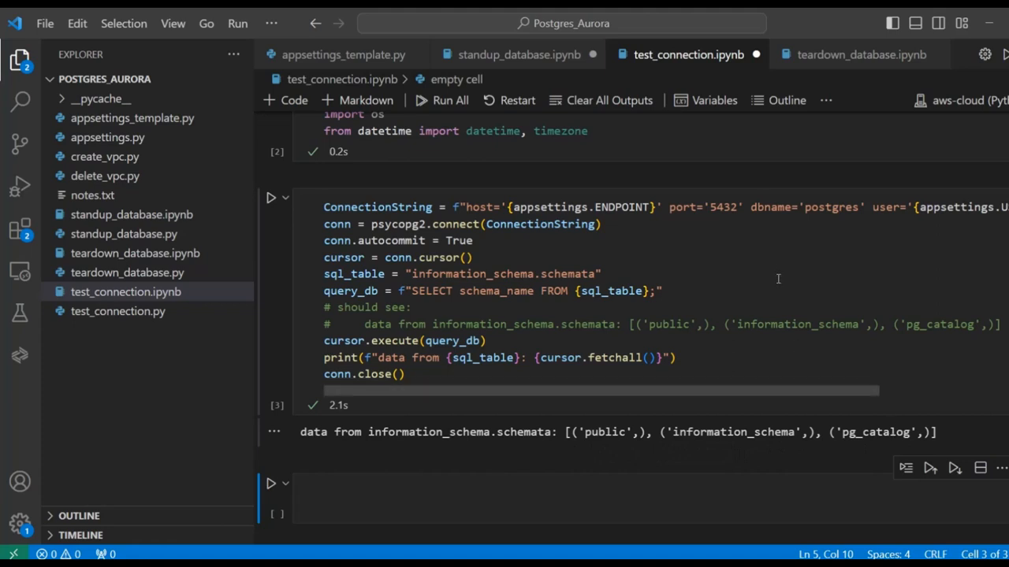
{"action": "mouse_move", "coordinate": [772, 260]}
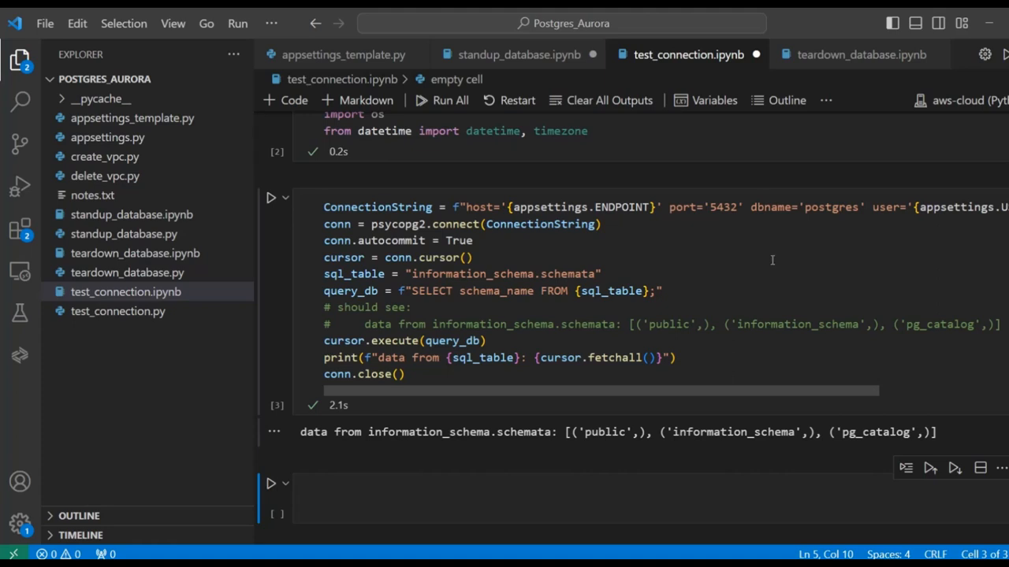
{"action": "mouse_move", "coordinate": [803, 345]}
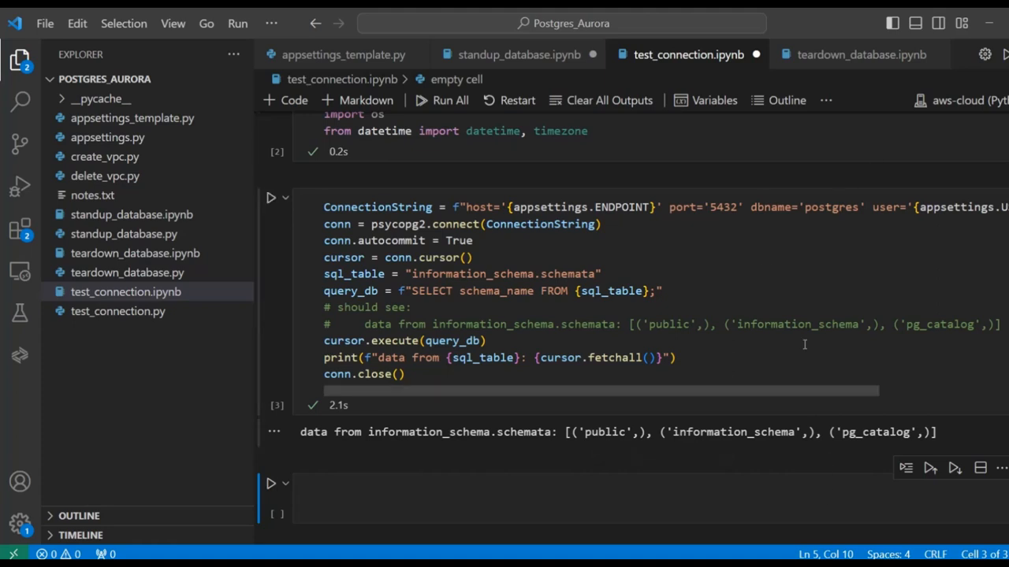
{"action": "mouse_move", "coordinate": [817, 357]}
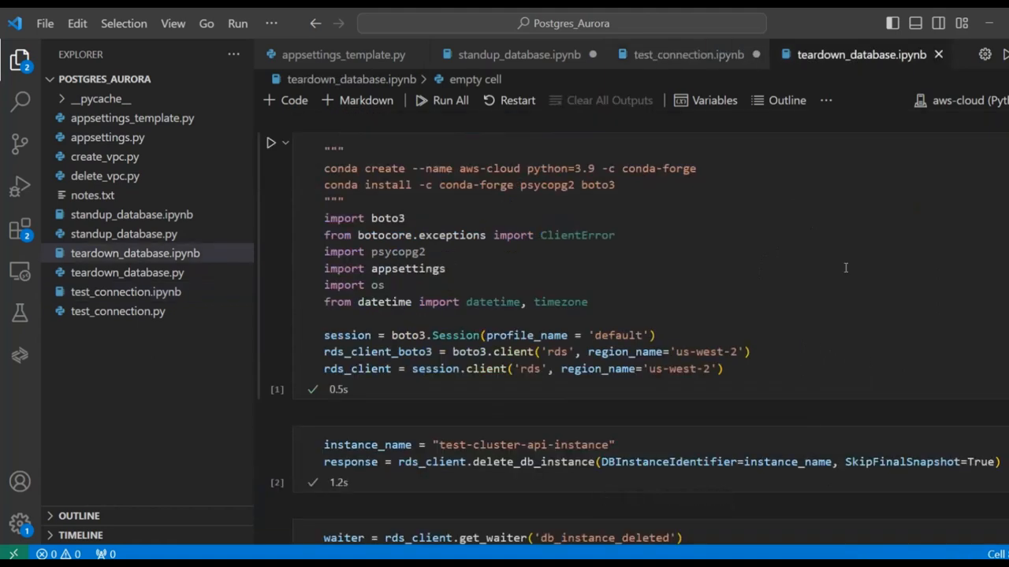
{"action": "mouse_move", "coordinate": [872, 235]}
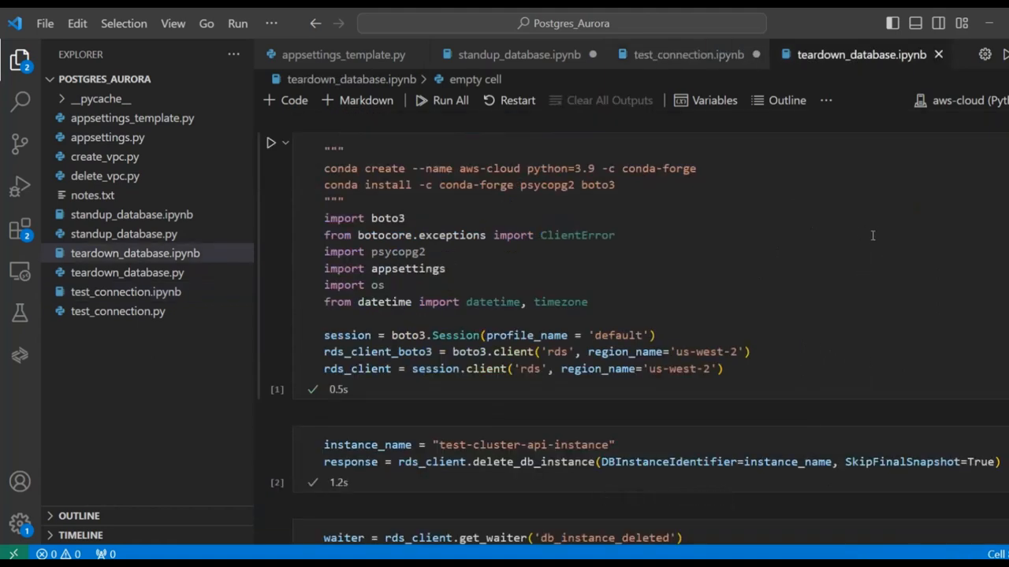
{"action": "mouse_move", "coordinate": [821, 285]}
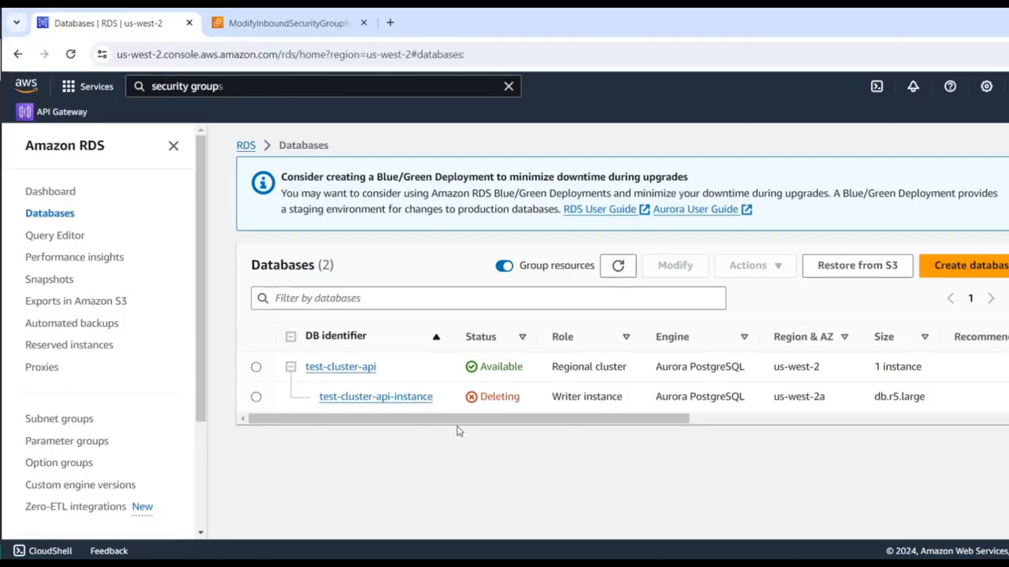
{"action": "mouse_move", "coordinate": [450, 405]}
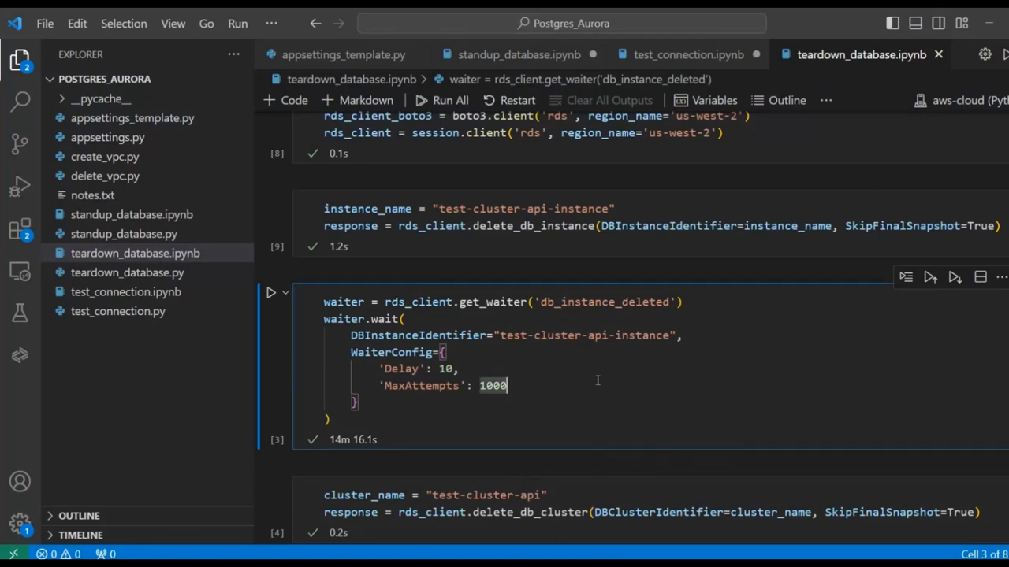
Wait for instance deletion, delete test-cluster-api, and refresh the RDS Databases list
{"action": "left_click", "coordinate": [271, 292]}
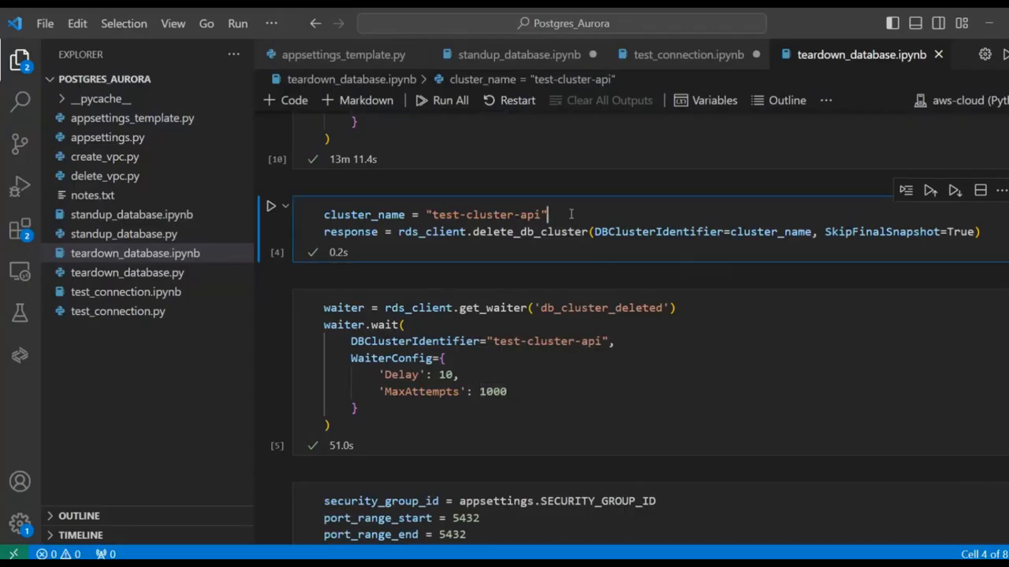
{"action": "left_click", "coordinate": [270, 205]}
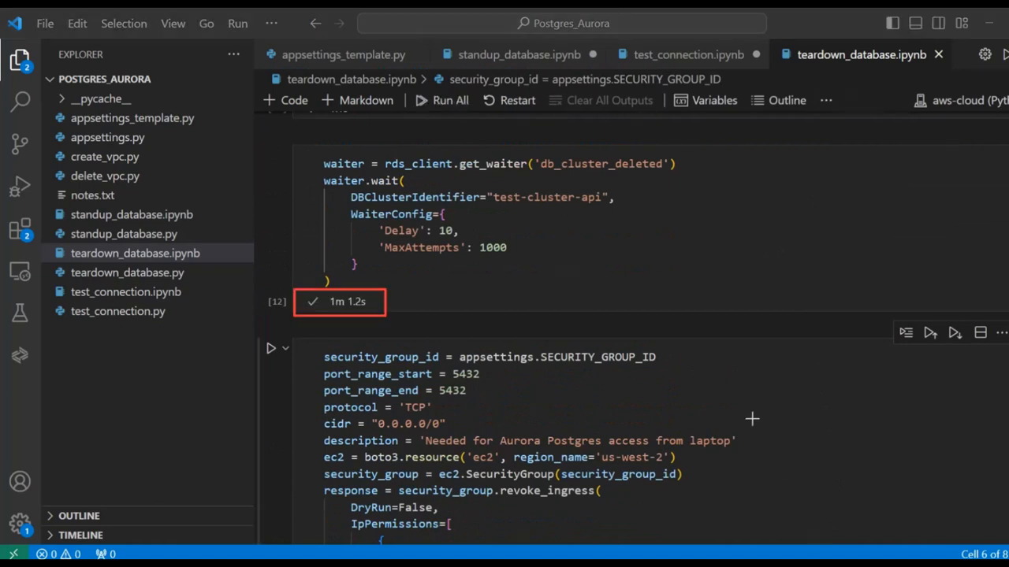
{"action": "mouse_move", "coordinate": [688, 209]}
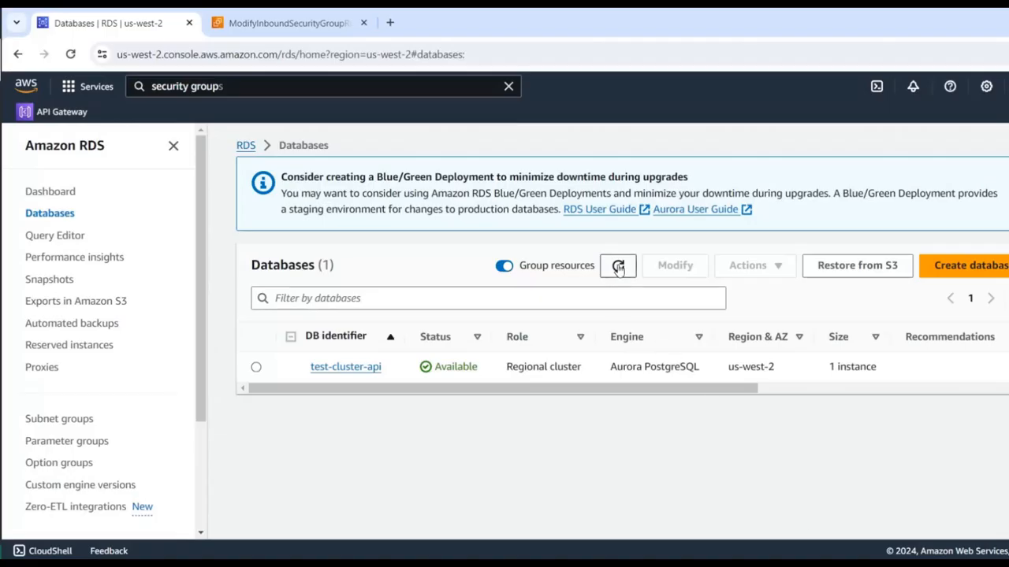
{"action": "left_click", "coordinate": [618, 266]}
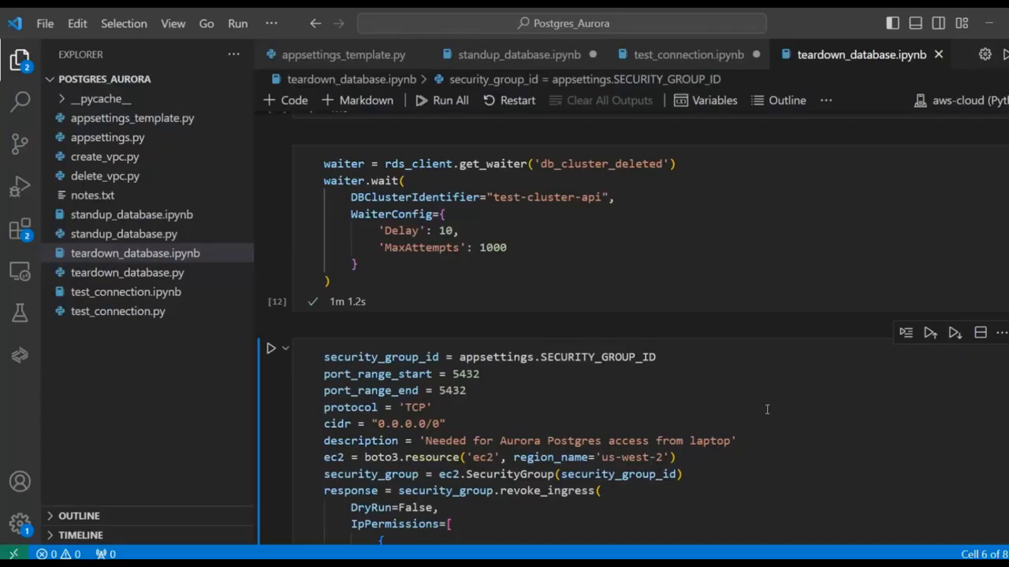
Scroll down to the revoke_ingress and delete_db_subnet_group teardown cells
{"action": "scroll", "scroll_direction": "down", "scroll_amount": 3}
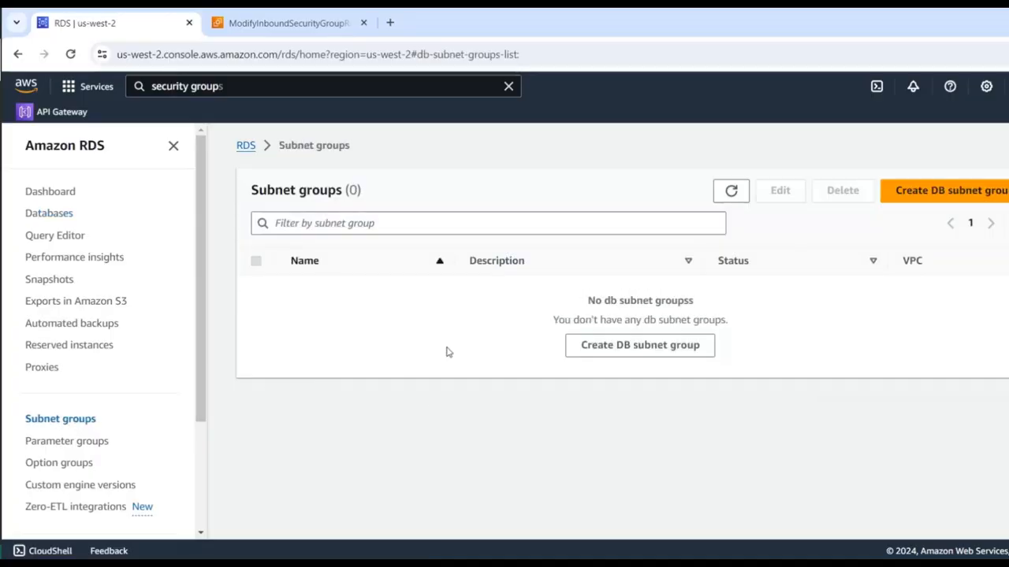
{"action": "mouse_move", "coordinate": [878, 502]}
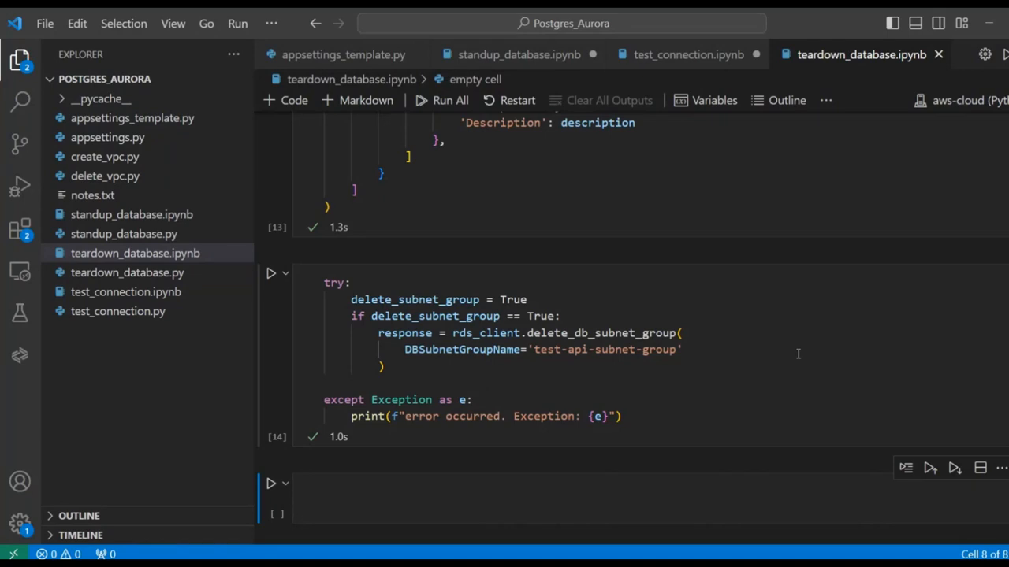
{"action": "mouse_move", "coordinate": [859, 327]}
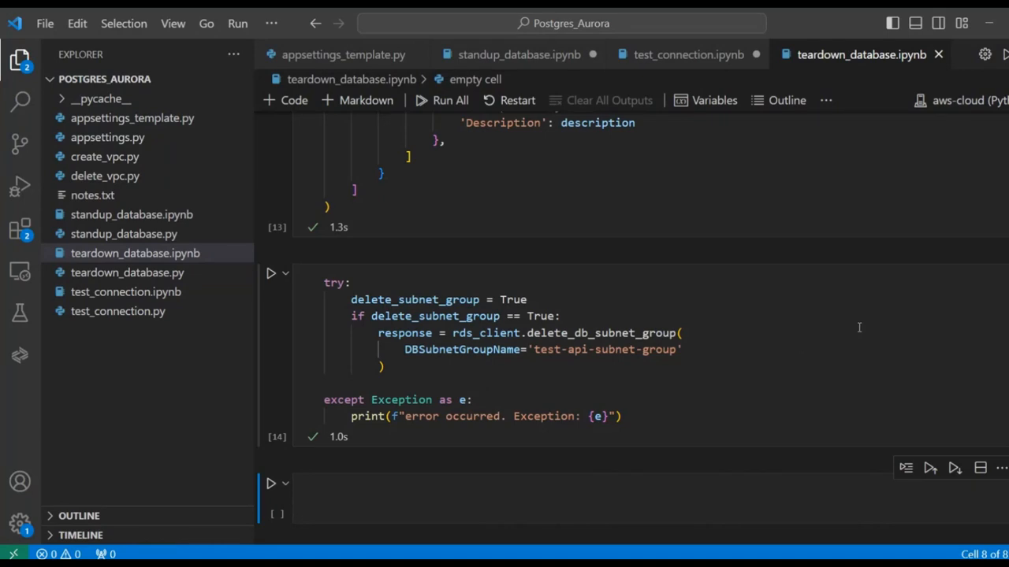